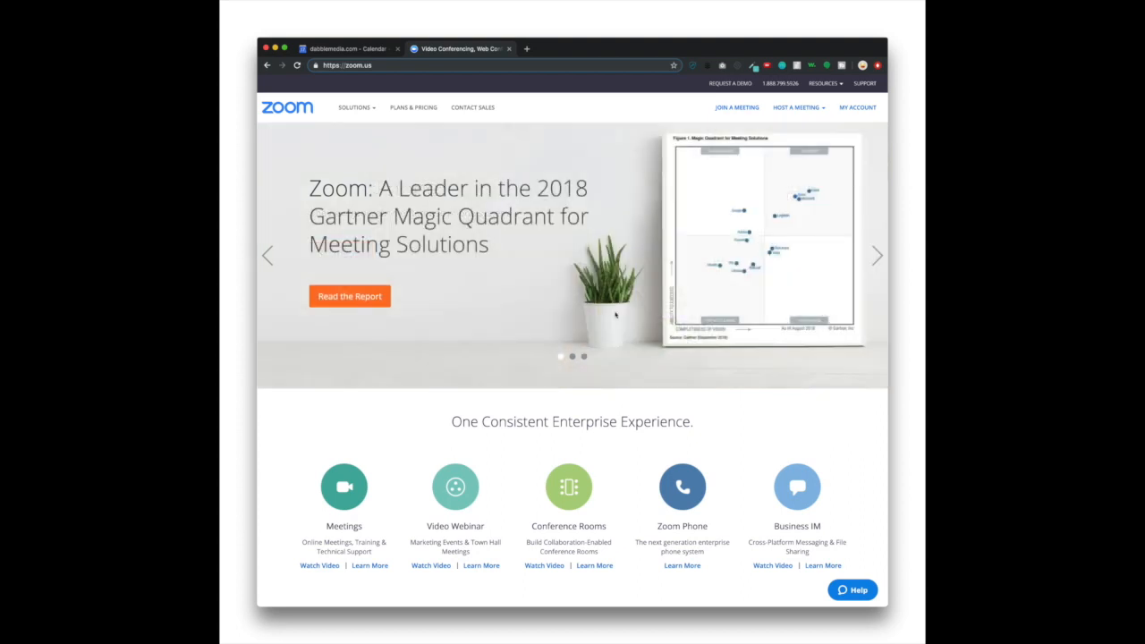
mouse_move(857, 107)
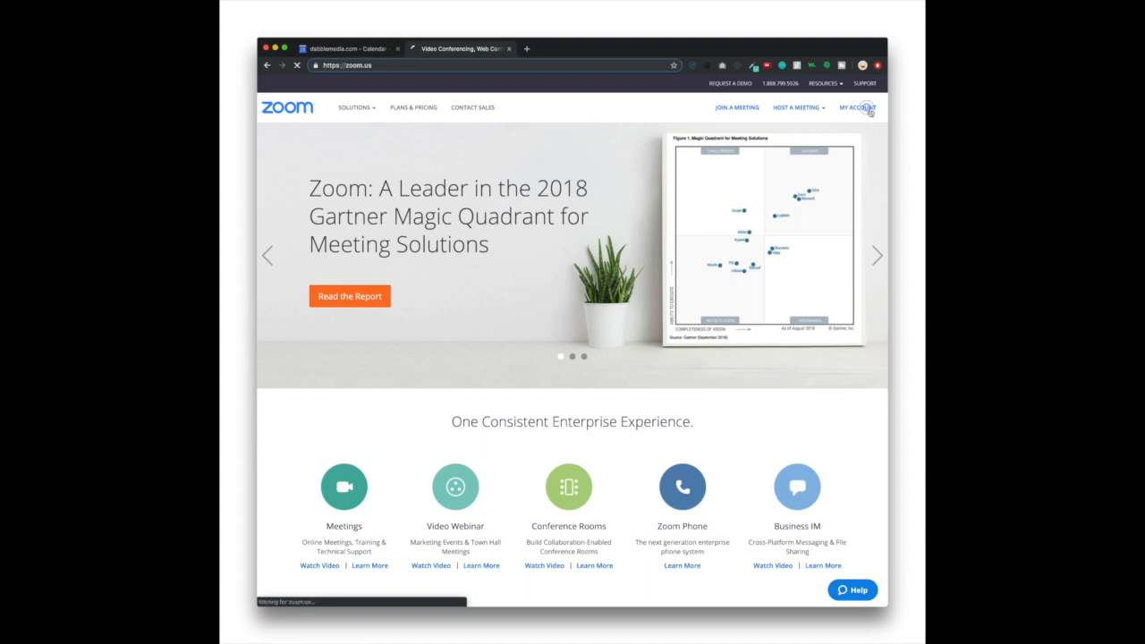
Step: Open the April 23 webinar's details from My Webinars in the Zoom portal
left_click(856, 107)
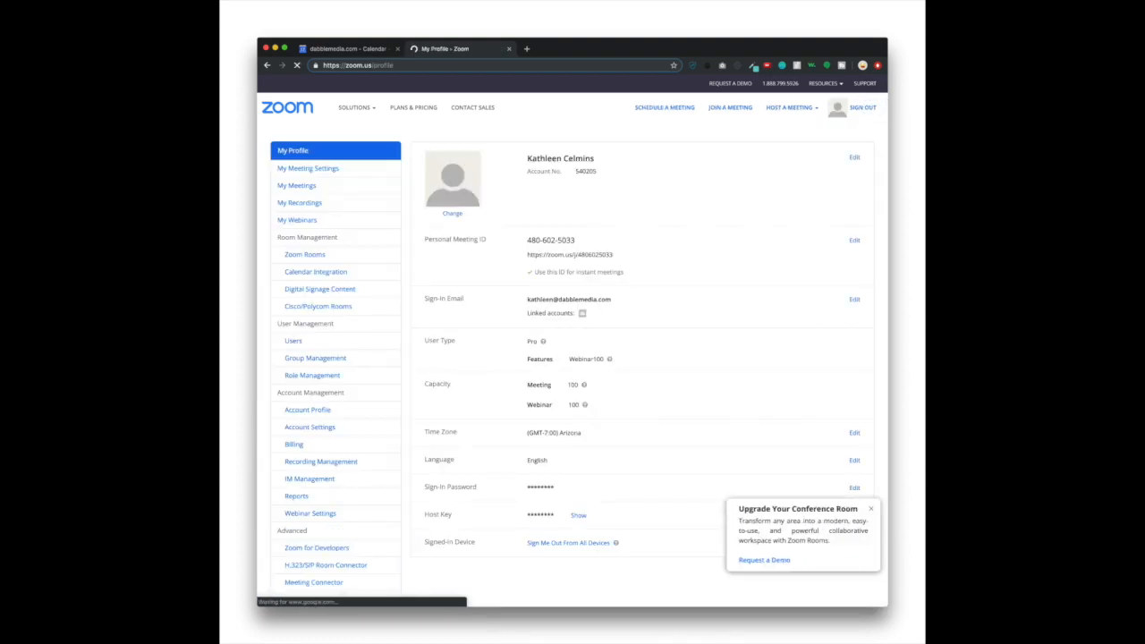
left_click(296, 219)
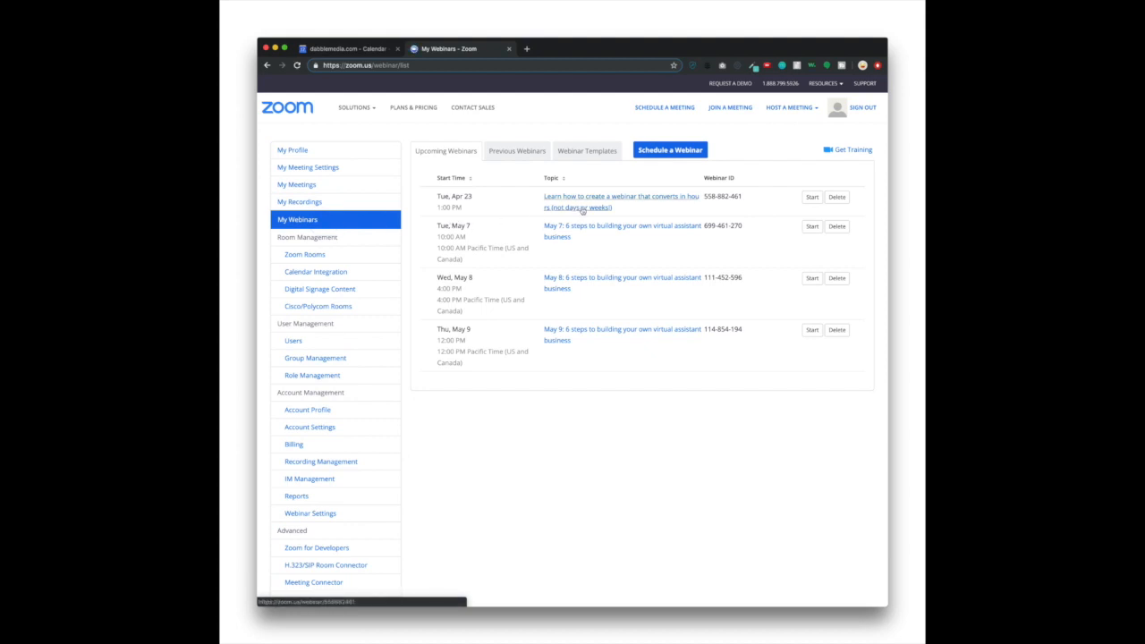
left_click(621, 196)
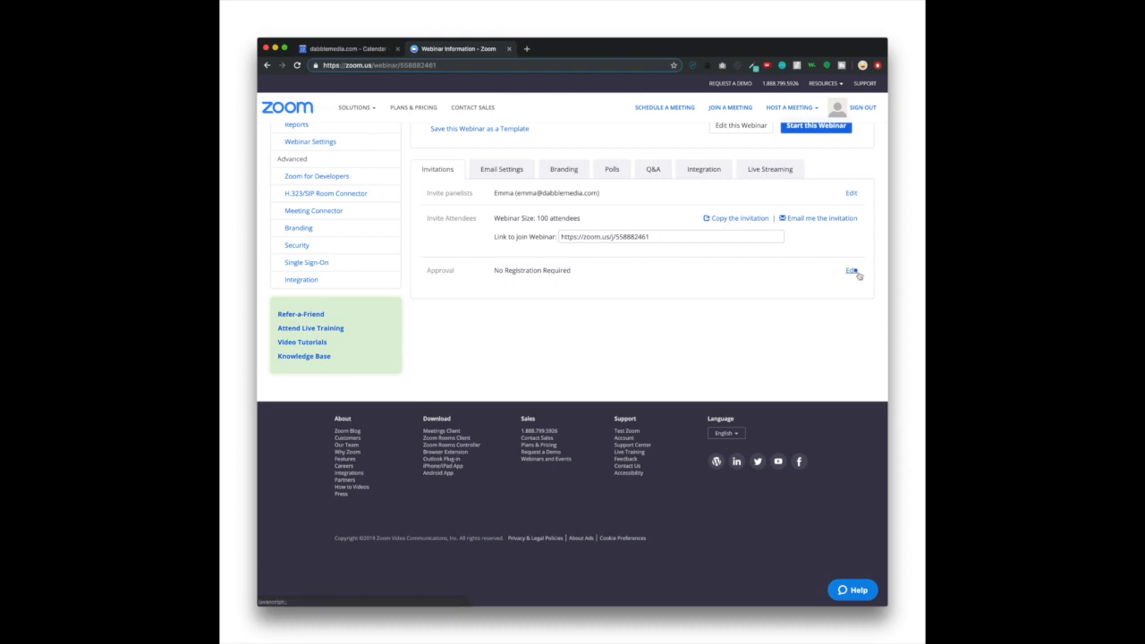
left_click(851, 271)
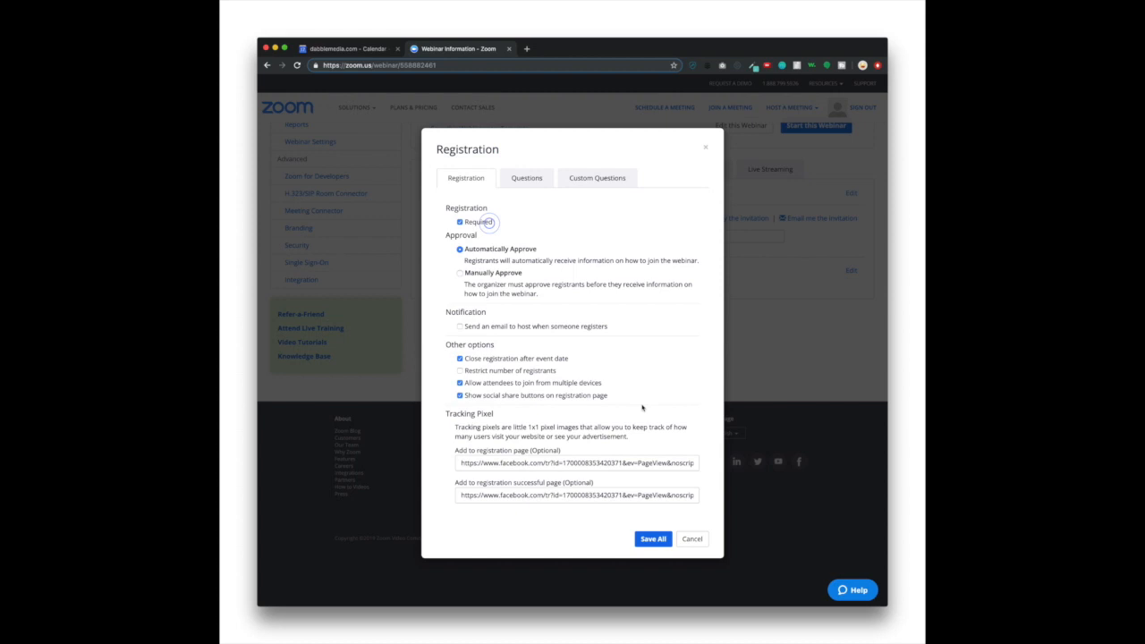
left_click(652, 538)
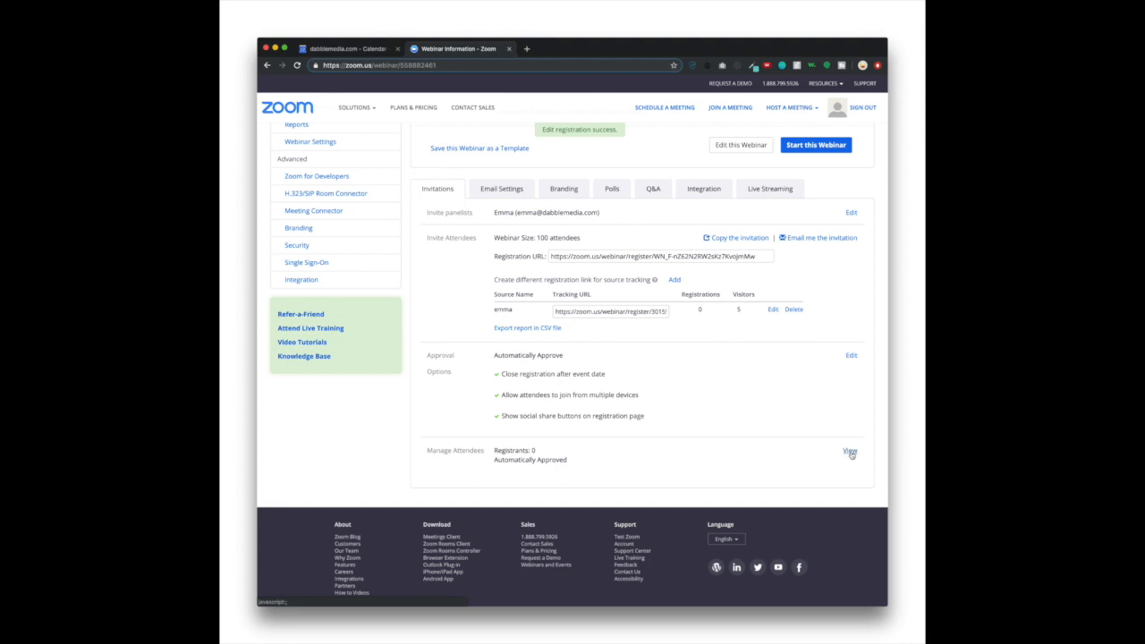
left_click(848, 451)
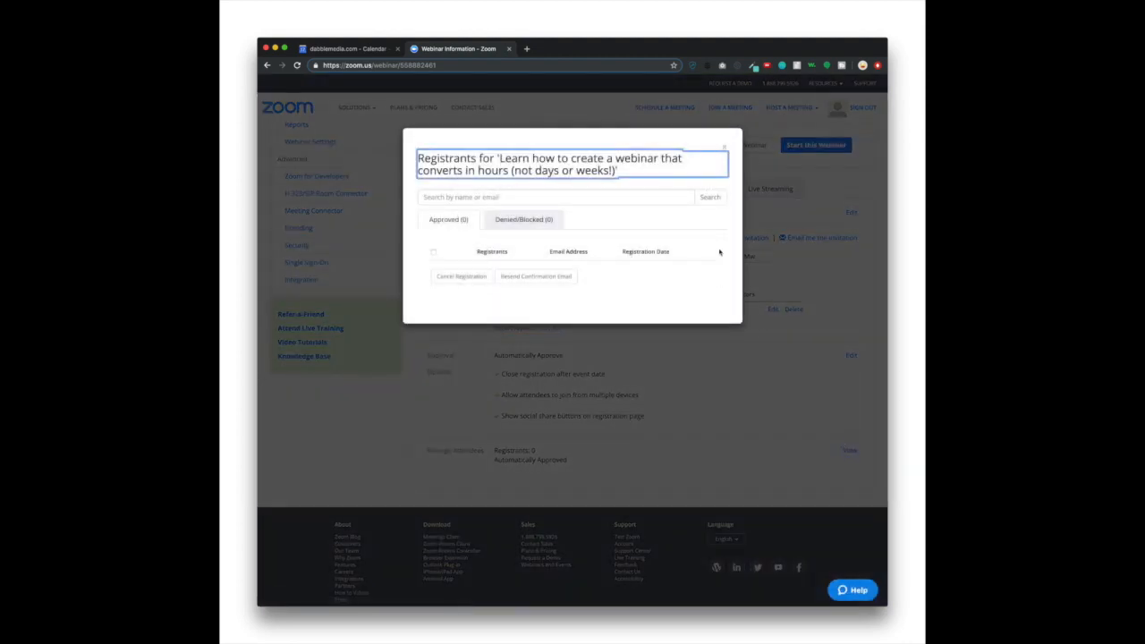
left_click(724, 148)
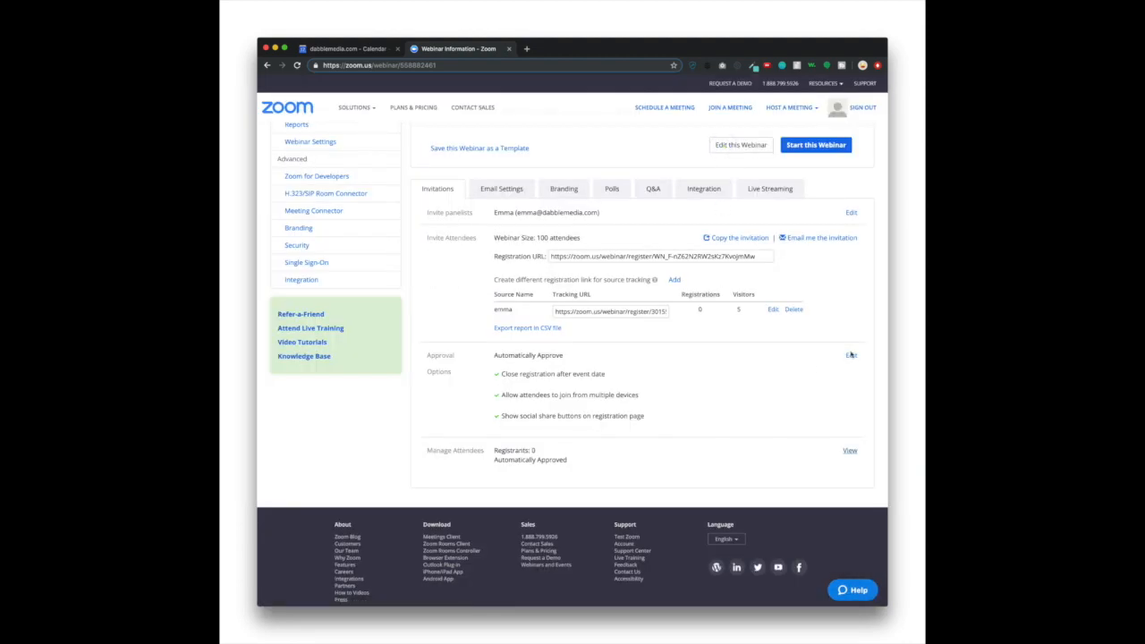
left_click(851, 356)
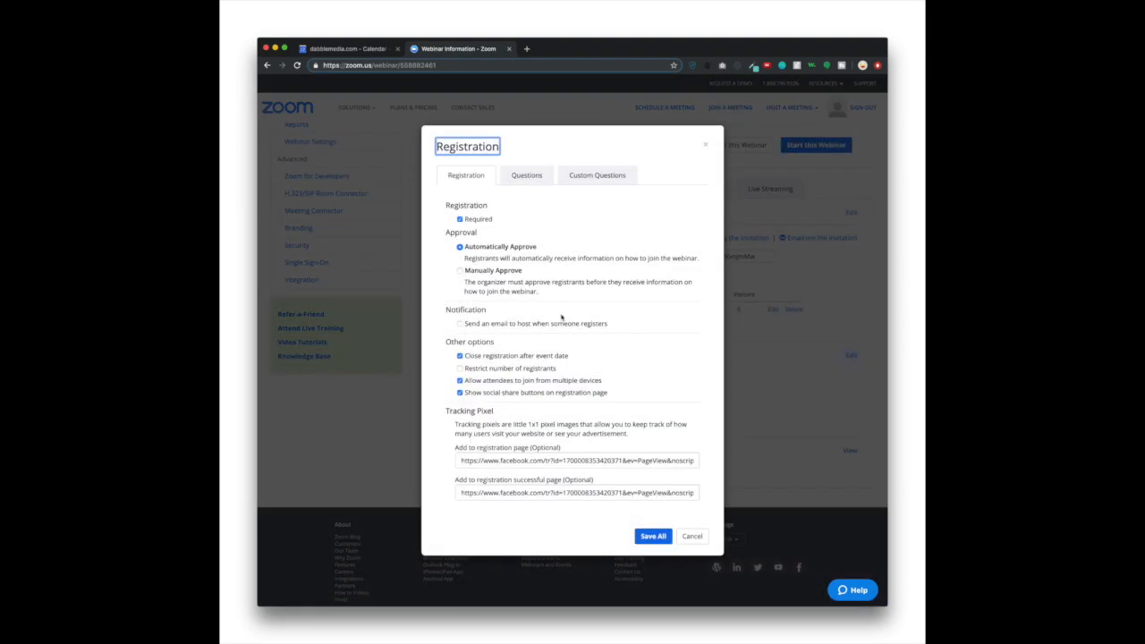
left_click(460, 219)
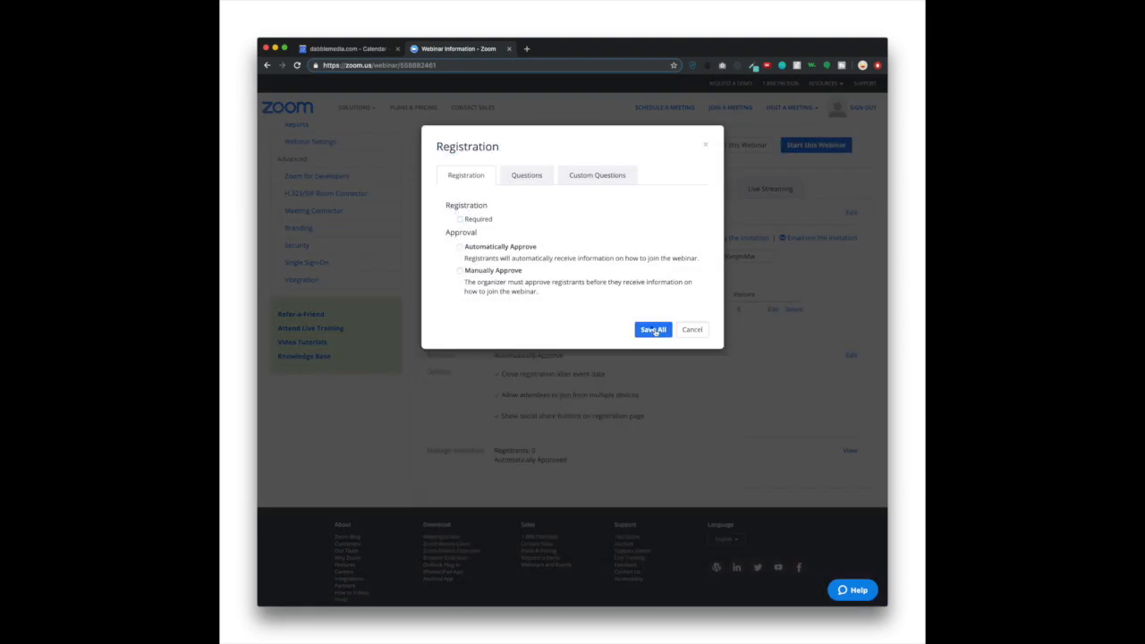
left_click(652, 330)
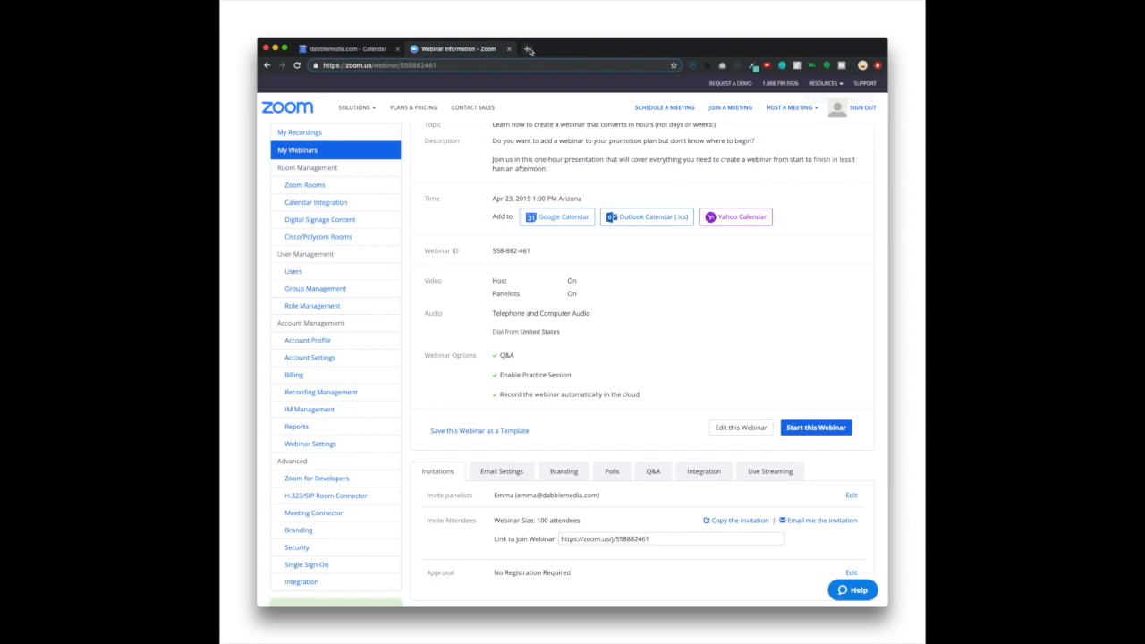
mouse_move(533, 52)
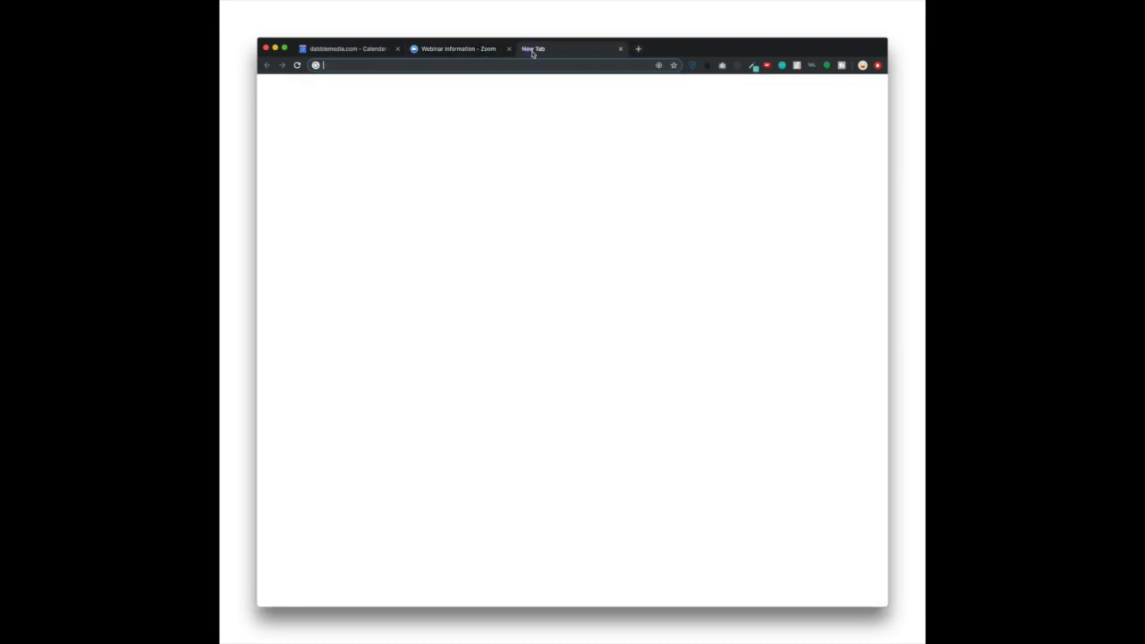
Step: Load the Dabble Media ActiveCampaign account in a new tab and go to Forms
type("dabblemedia.com")
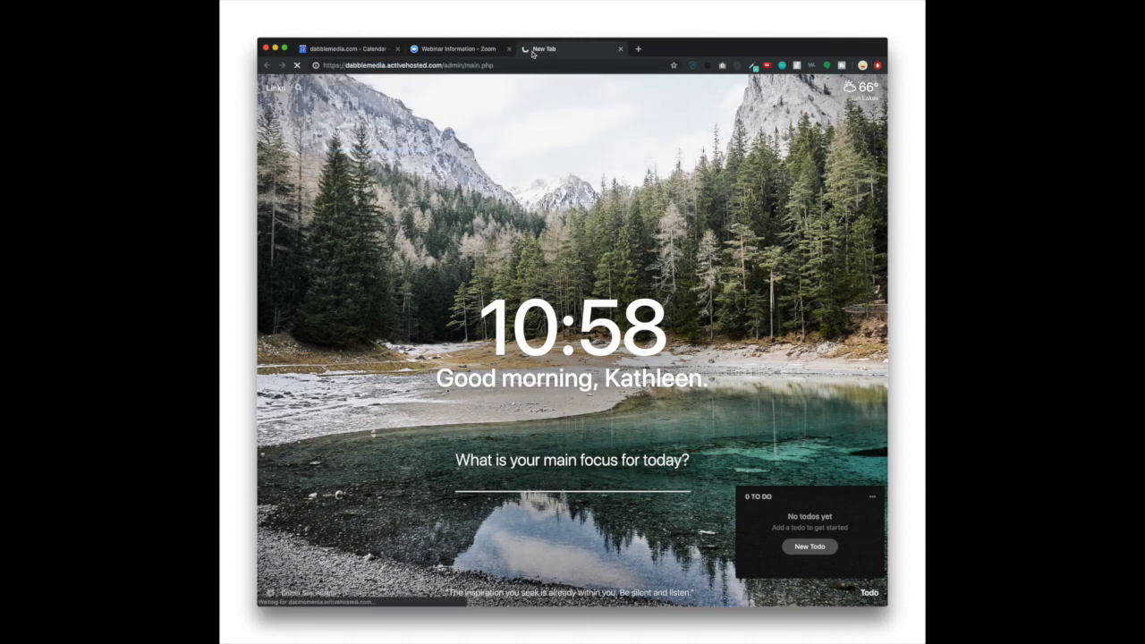
left_click(568, 48)
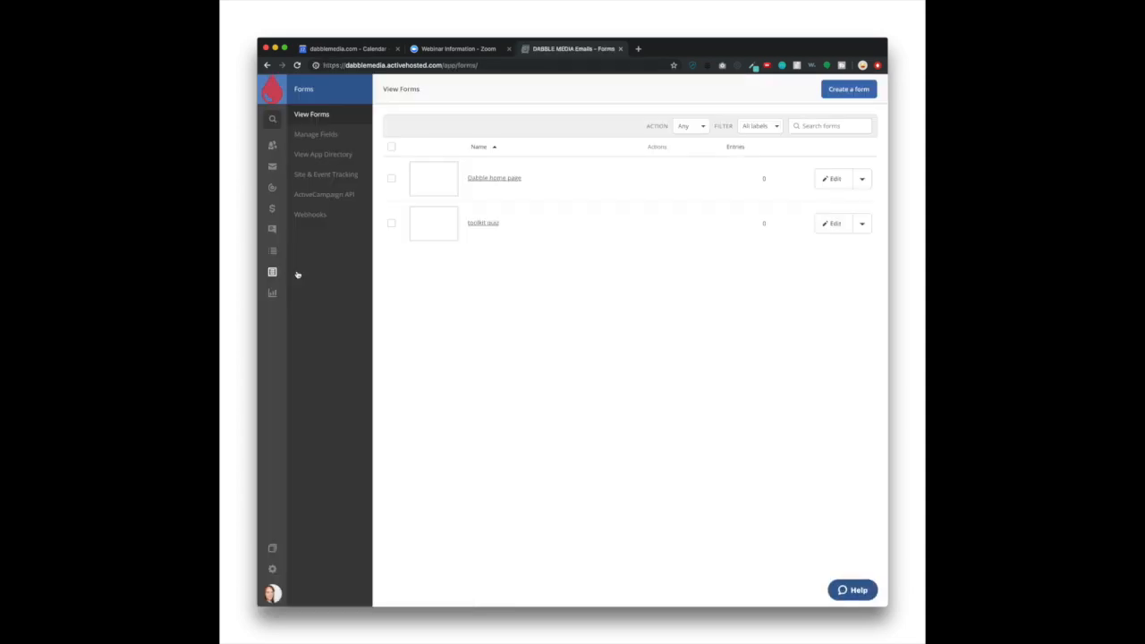
Step: Start a new form named 'april 23 webinar' subscribing to Dabble Media subscribers
left_click(847, 88)
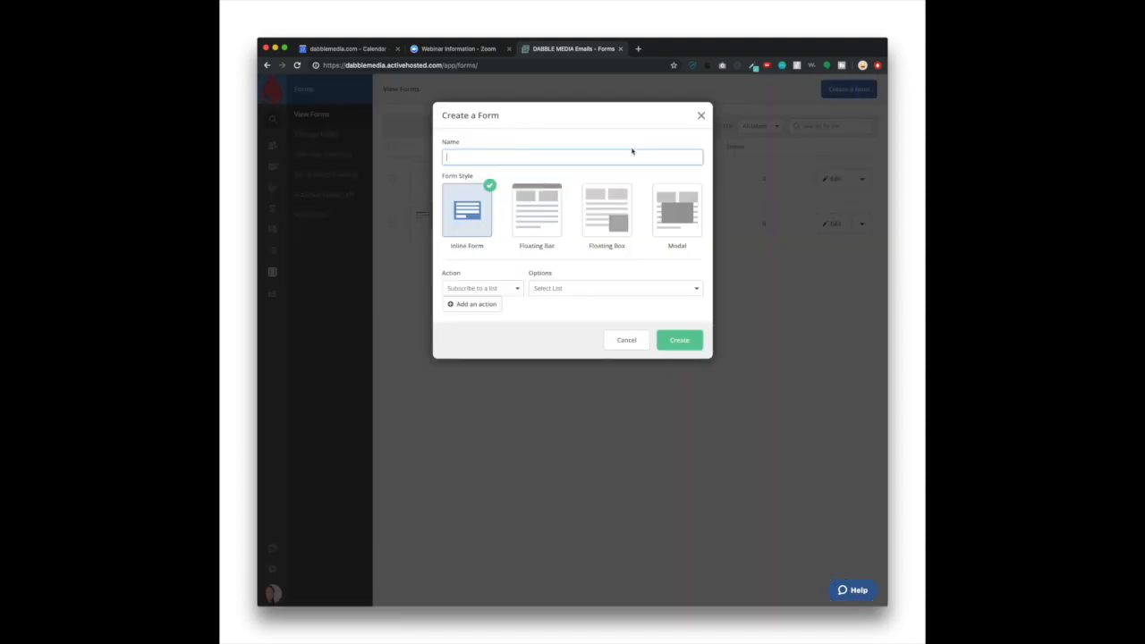
type("april 23 webinar")
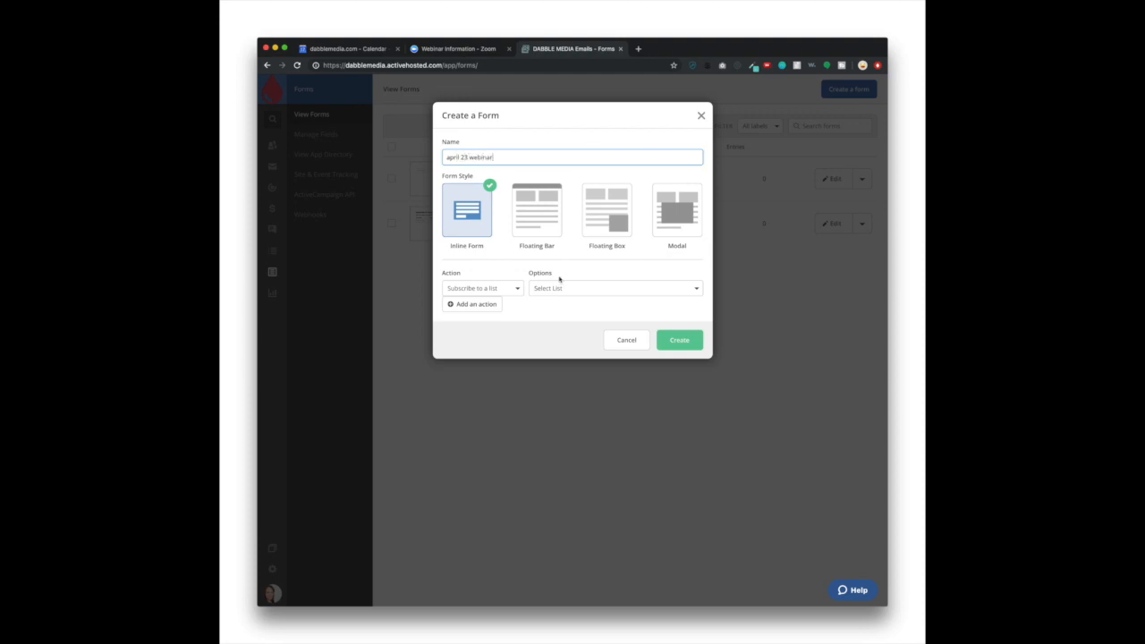
left_click(616, 287)
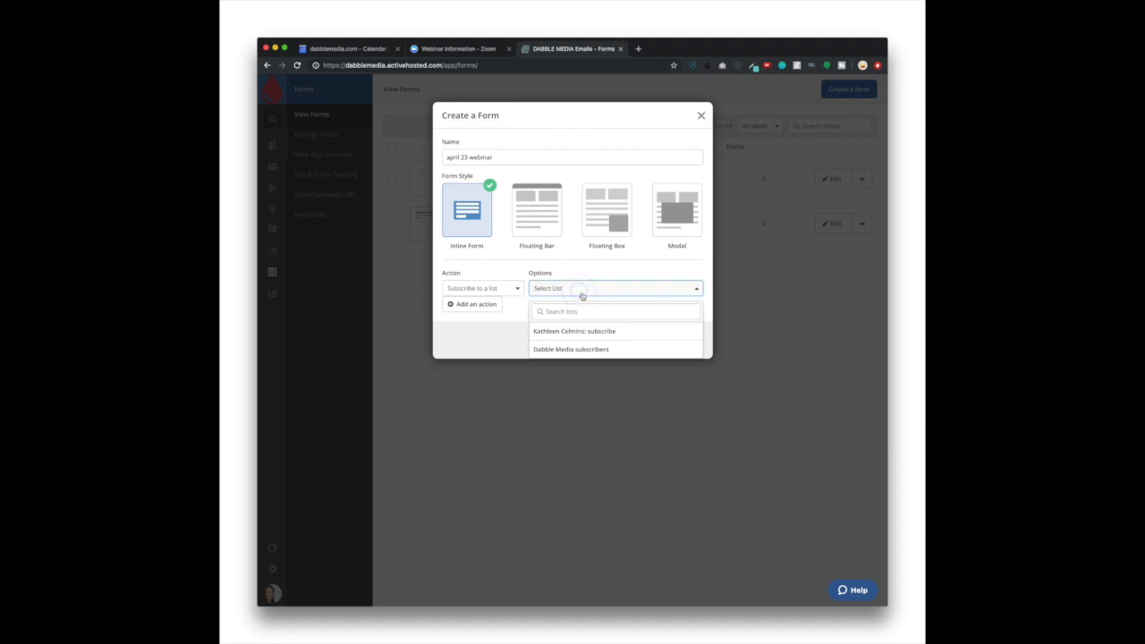
left_click(571, 349)
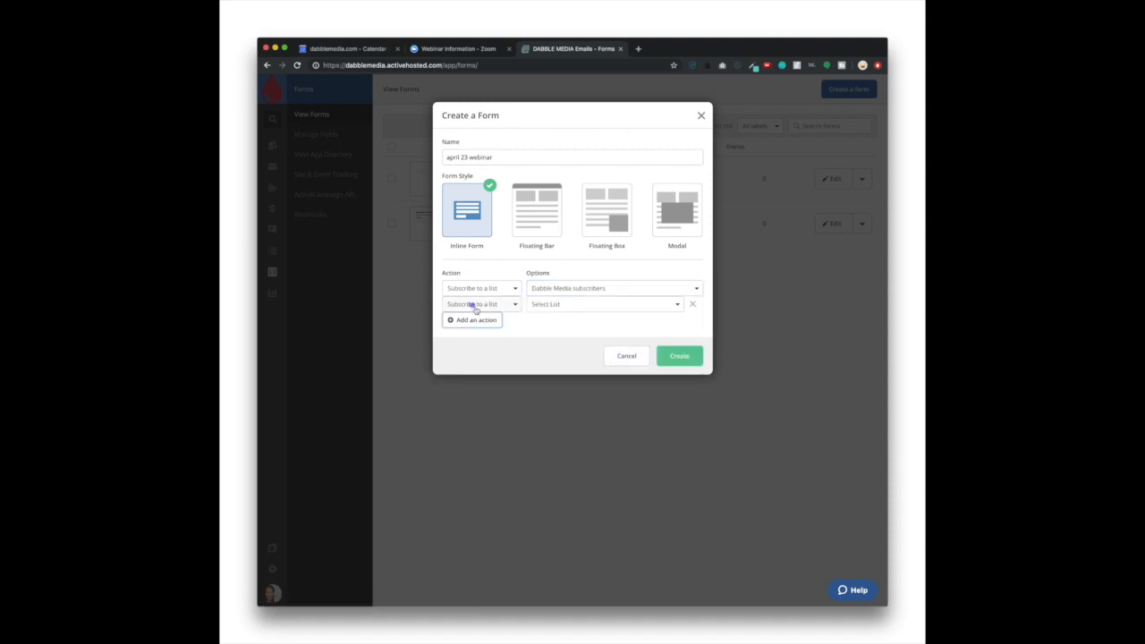
Step: Add a 'webinar webinar' tag action and create the form
left_click(480, 303)
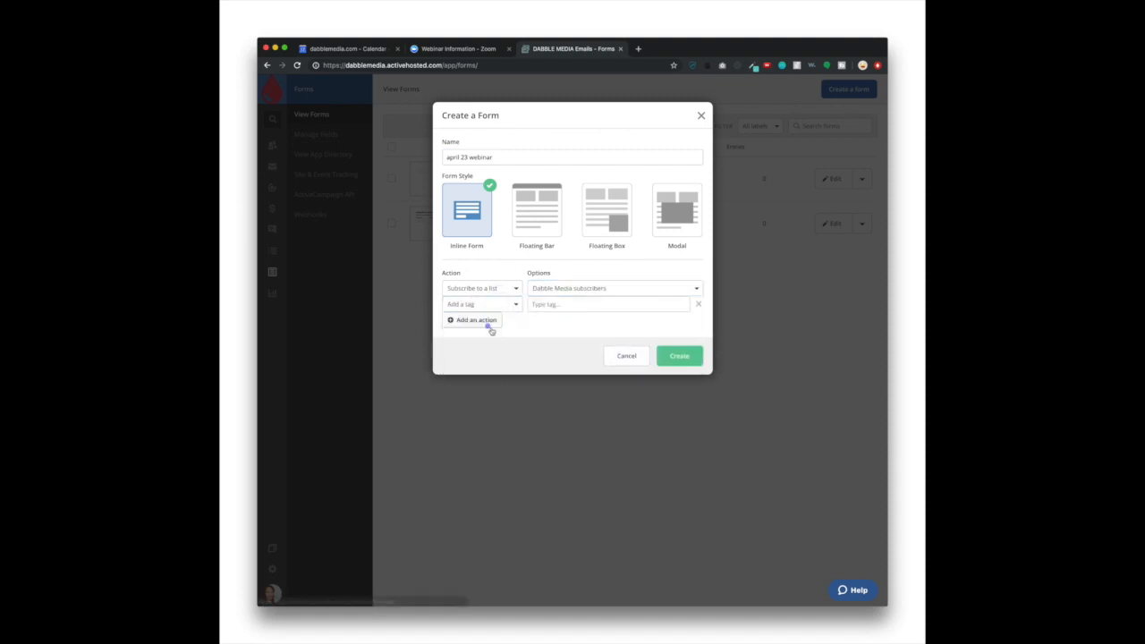
left_click(608, 304)
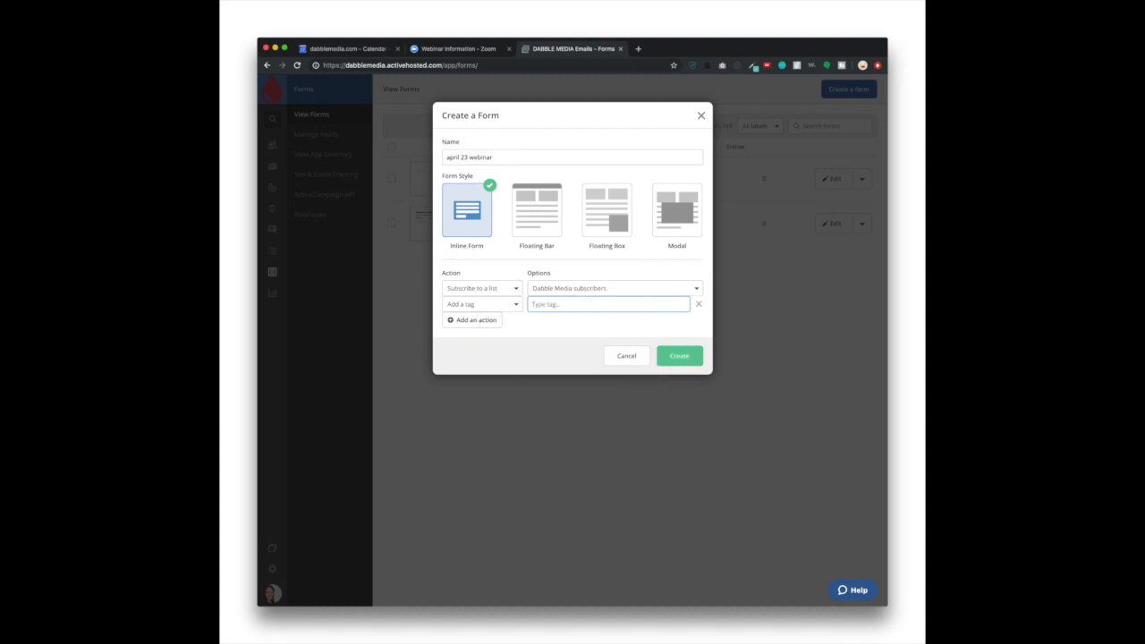
type("webinar webinar")
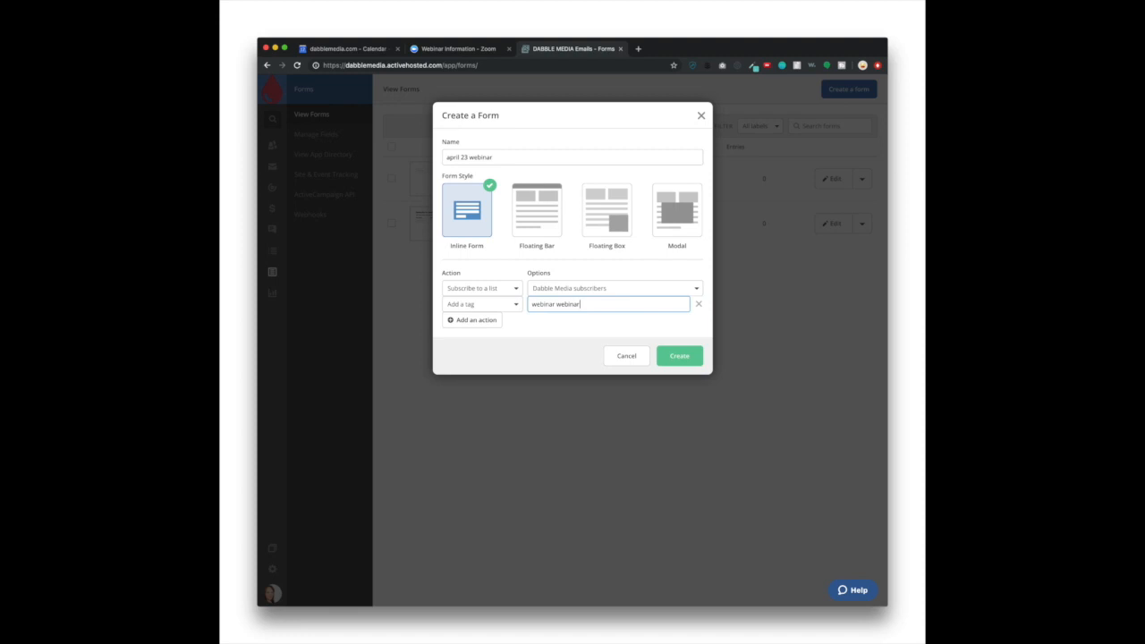
mouse_move(767, 366)
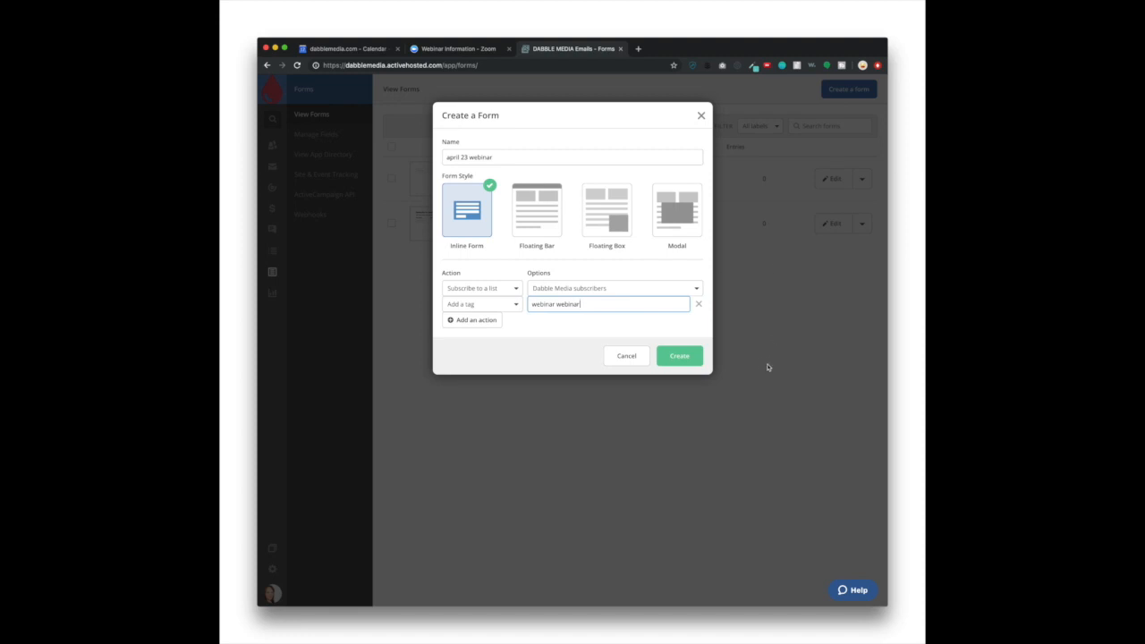
left_click(679, 356)
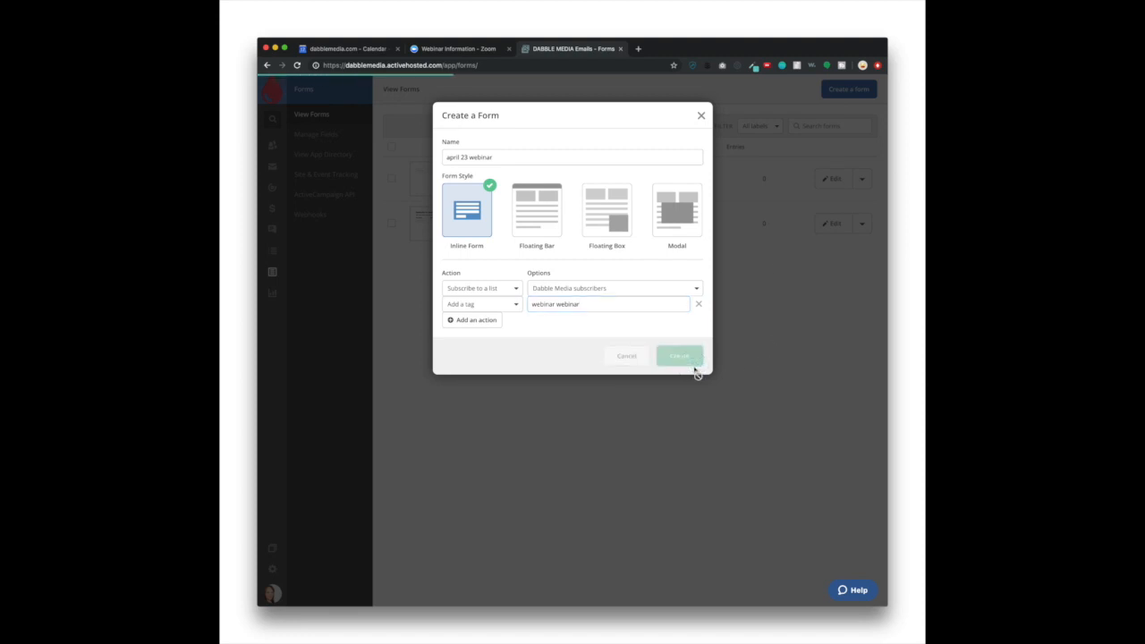
Step: Replace the form heading with 'Join us on April 23!'
left_click(679, 356)
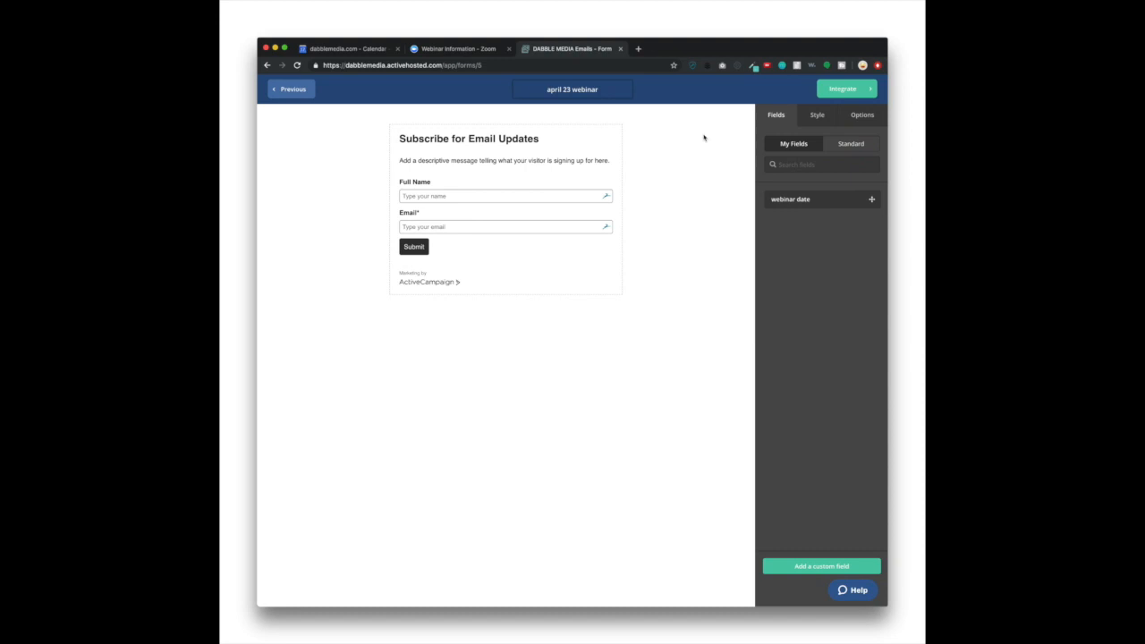
left_click(468, 139)
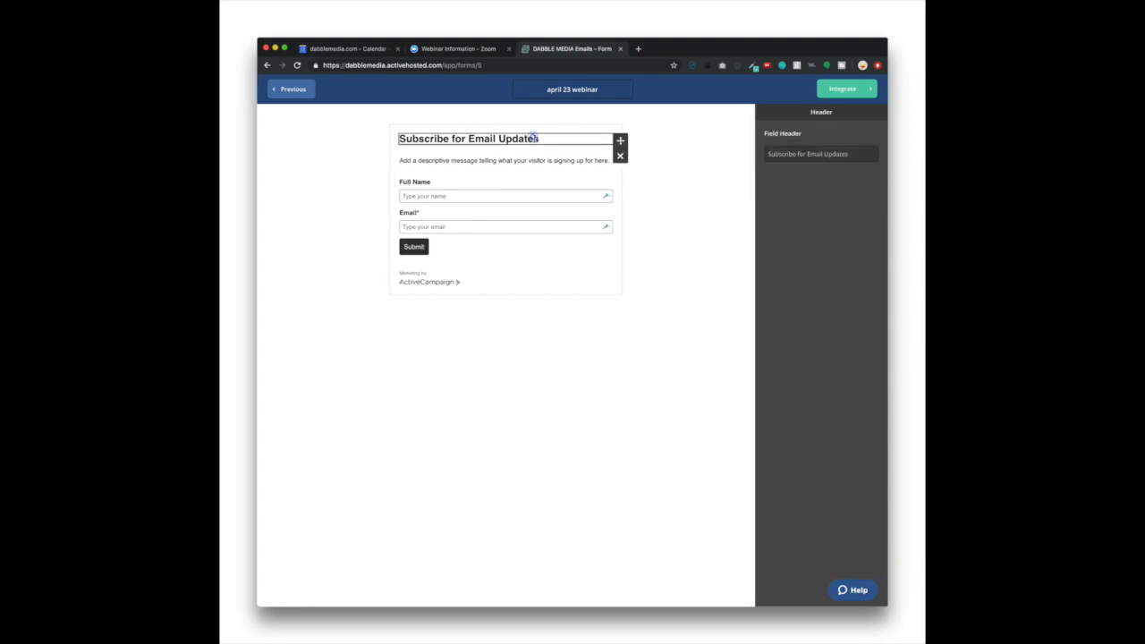
double_click(834, 154)
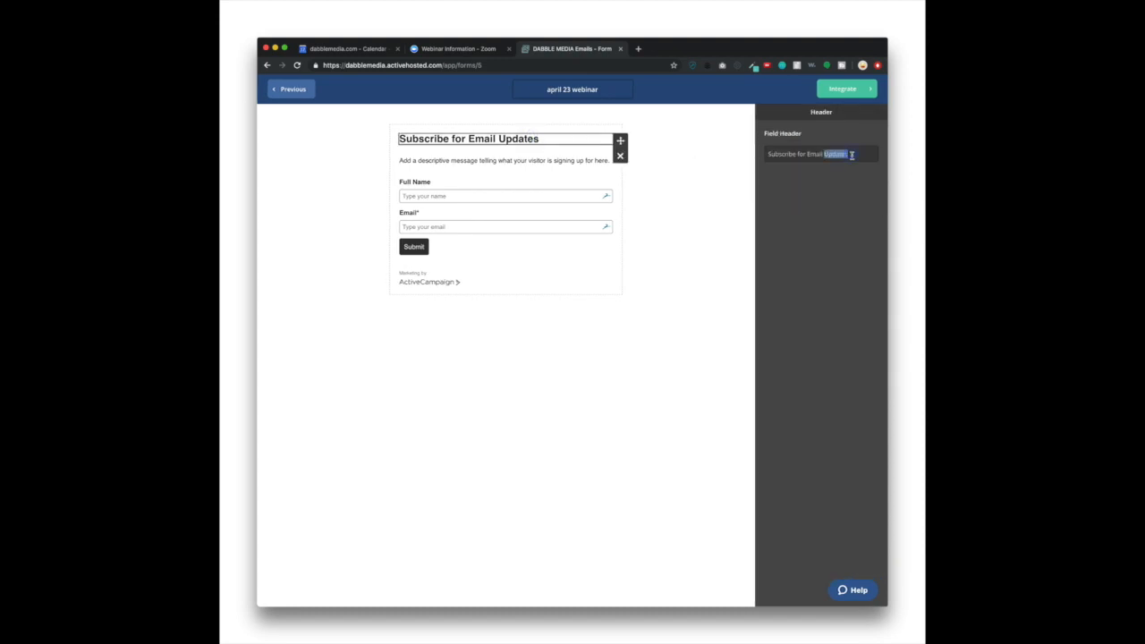
type("Join us on")
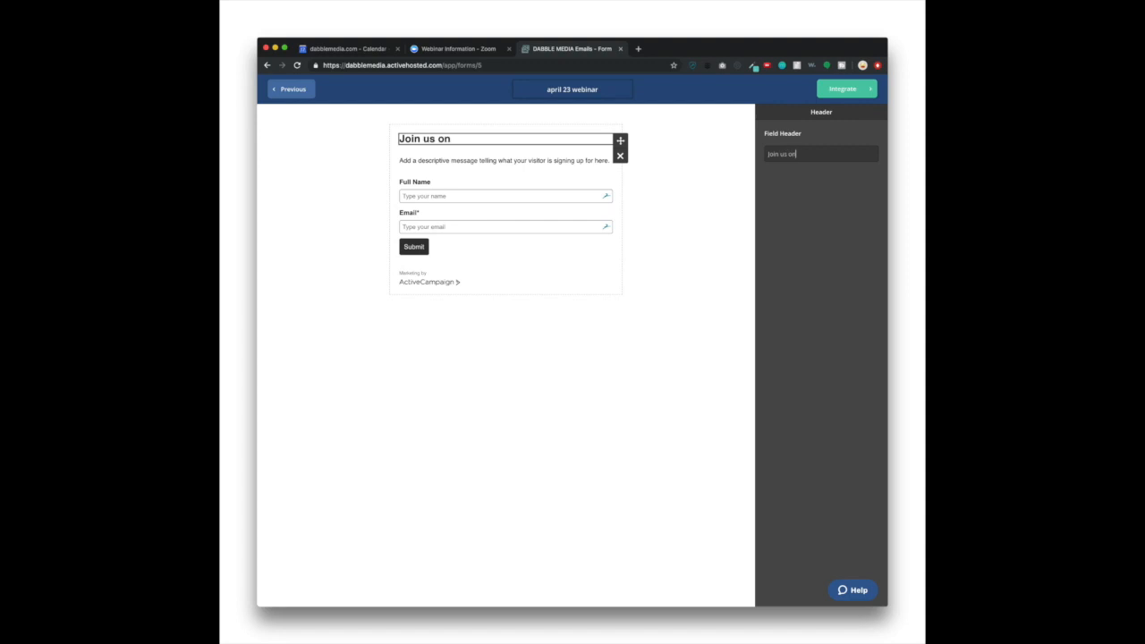
type("Apir")
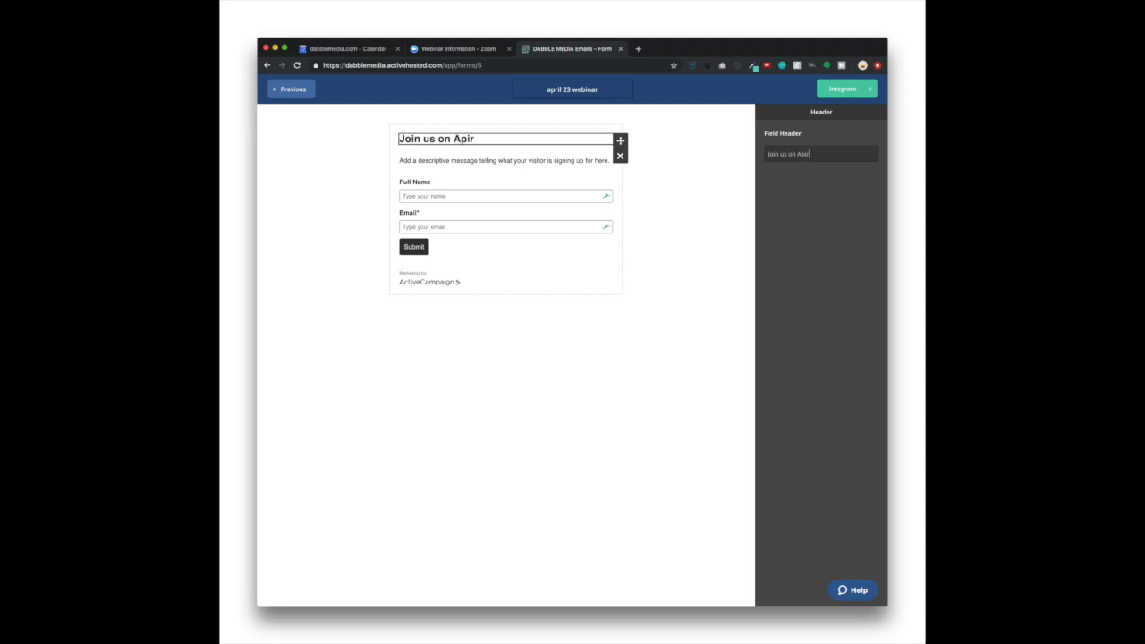
type("April 23")
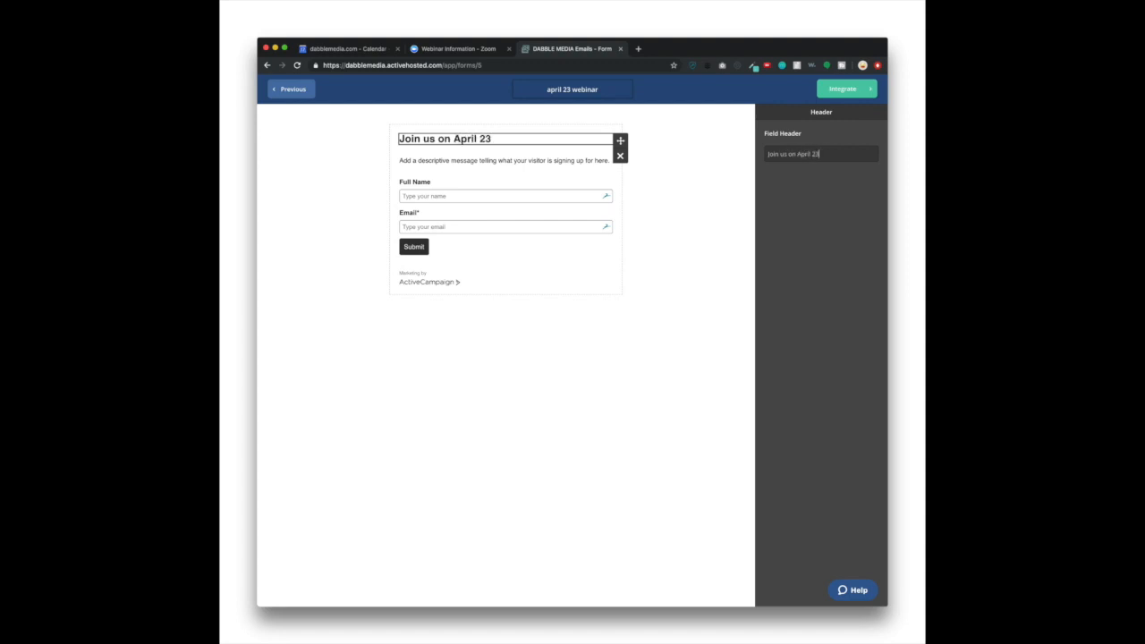
type("!")
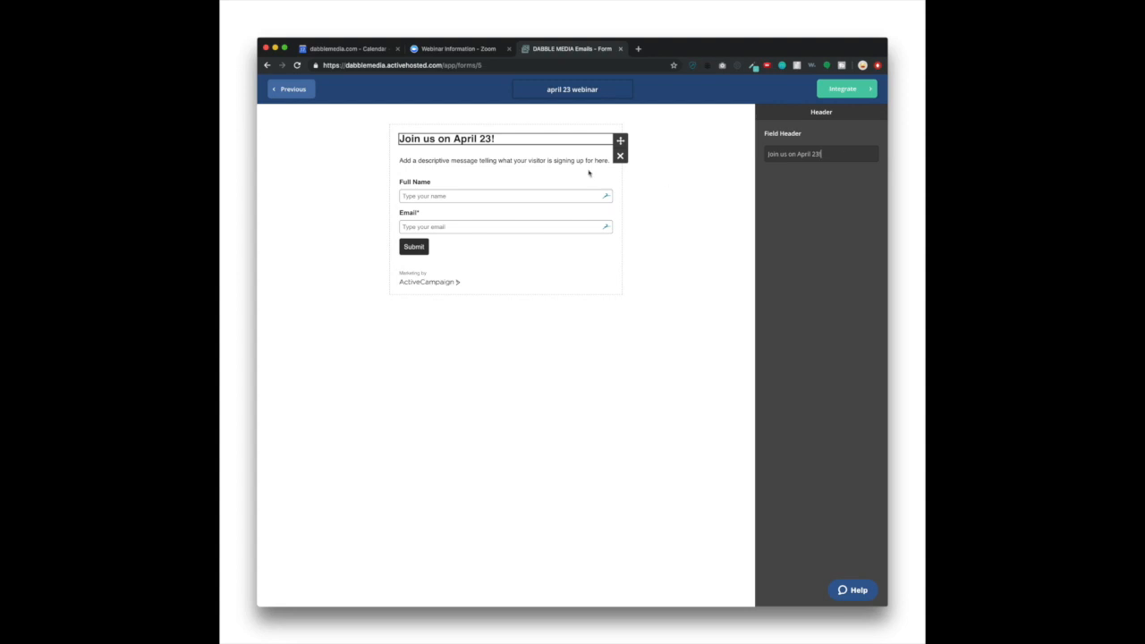
left_click(503, 161)
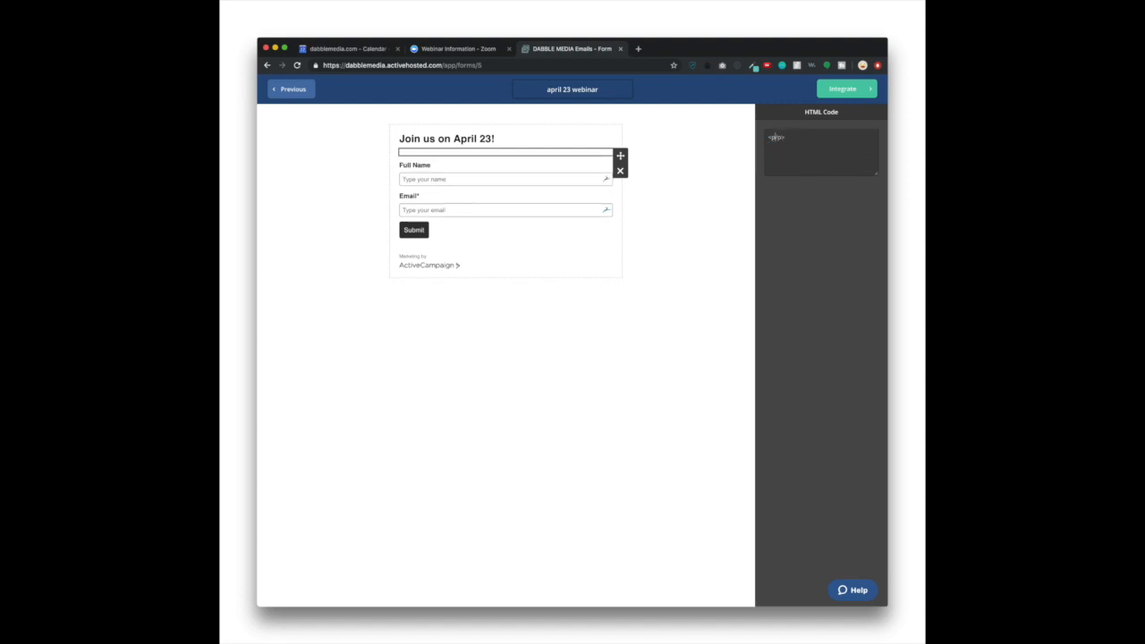
Step: Rewrite the description to explain the webinar and ask for name and email
type("Learn ho</p>")
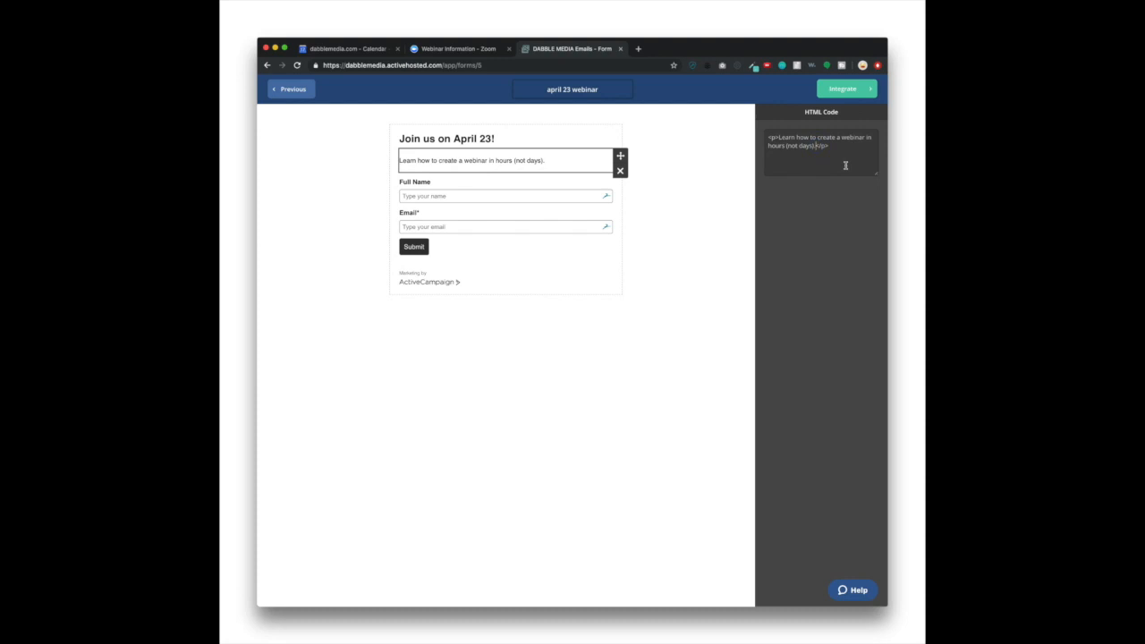
type("Enter your name")
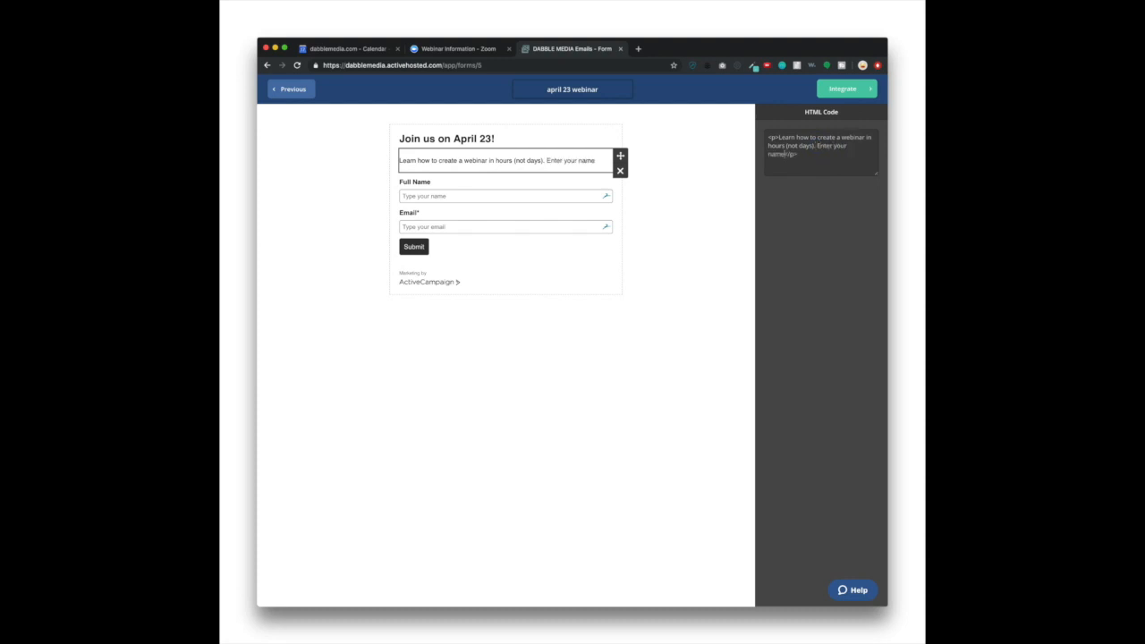
type("and email address")
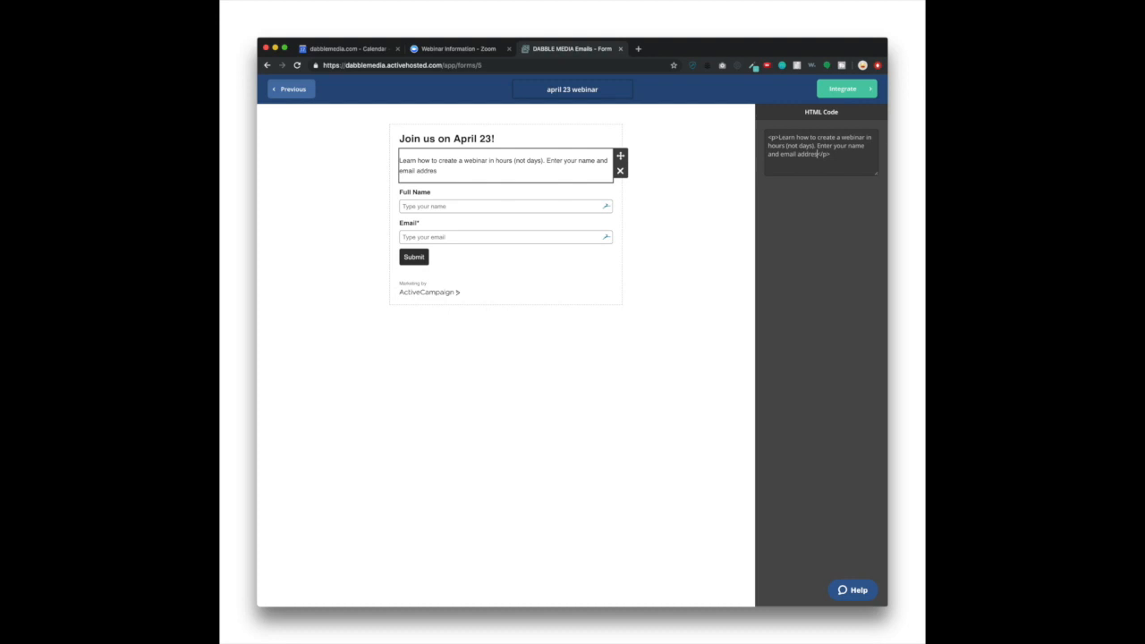
type("to register.")
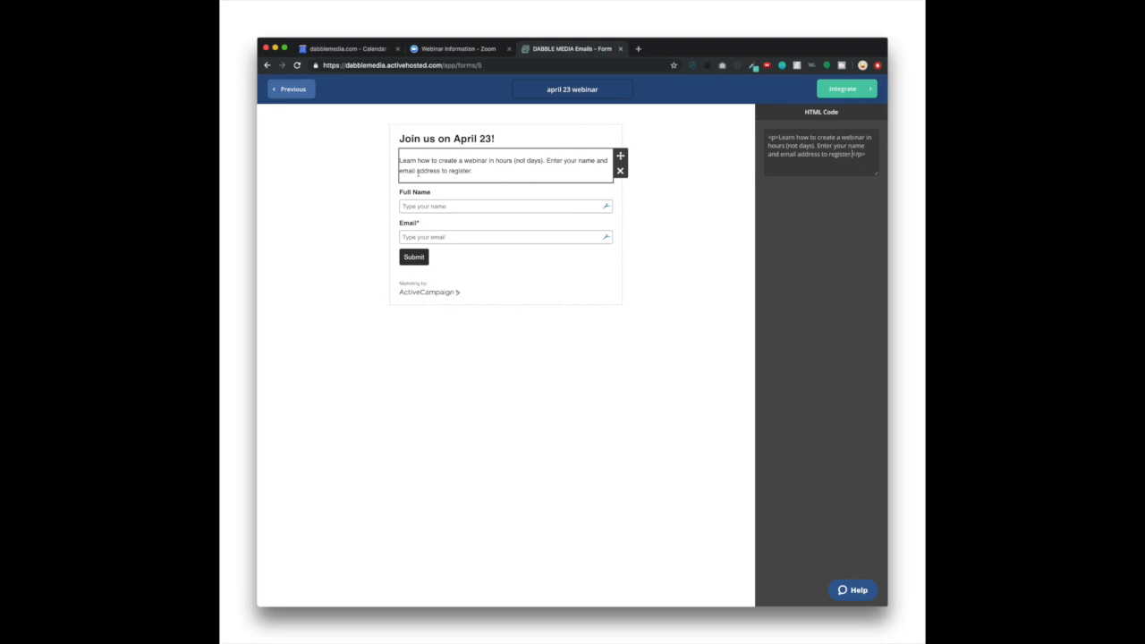
Step: Add '1PM Pacific / 4PM Eastern' to the heading and relabel the button 'REGISTER >>'
left_click(447, 138)
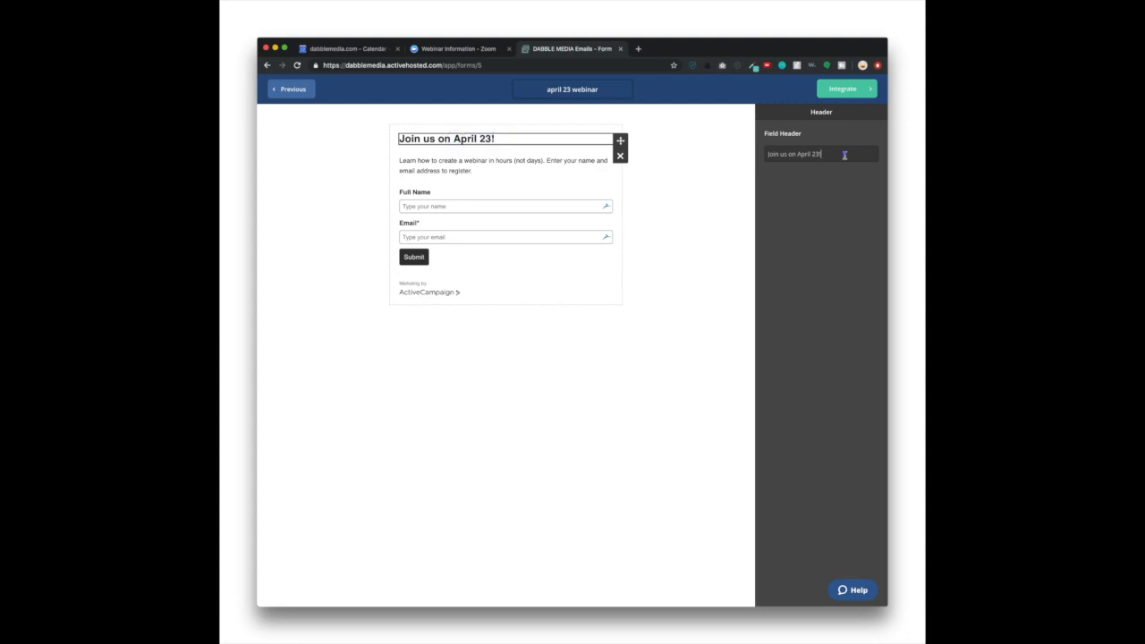
type("1Pm")
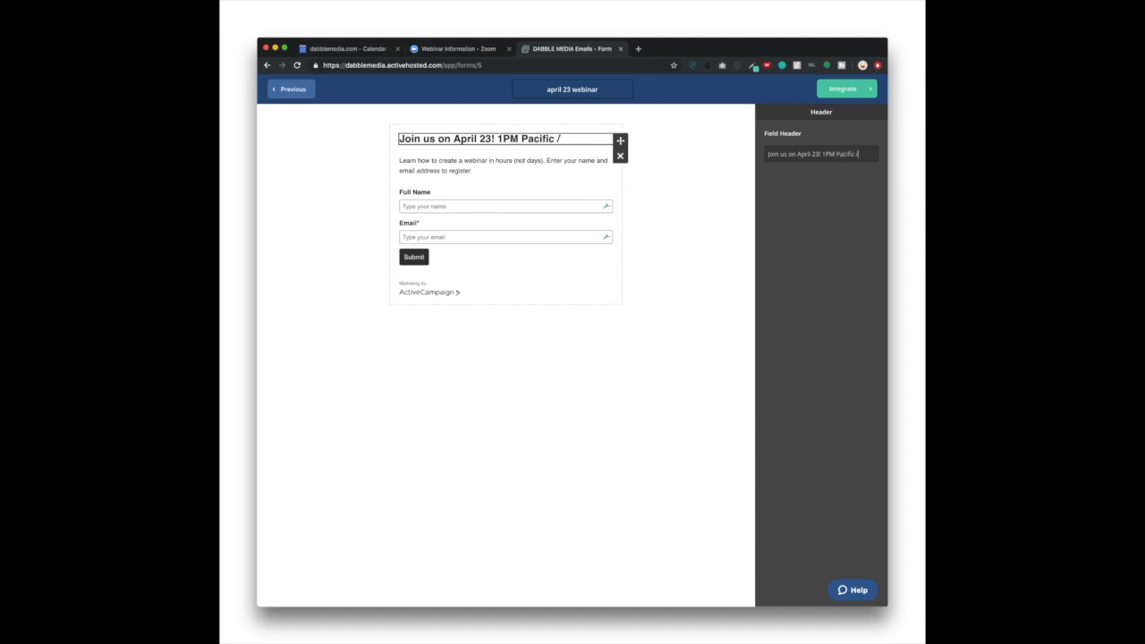
type("4PM Eastern")
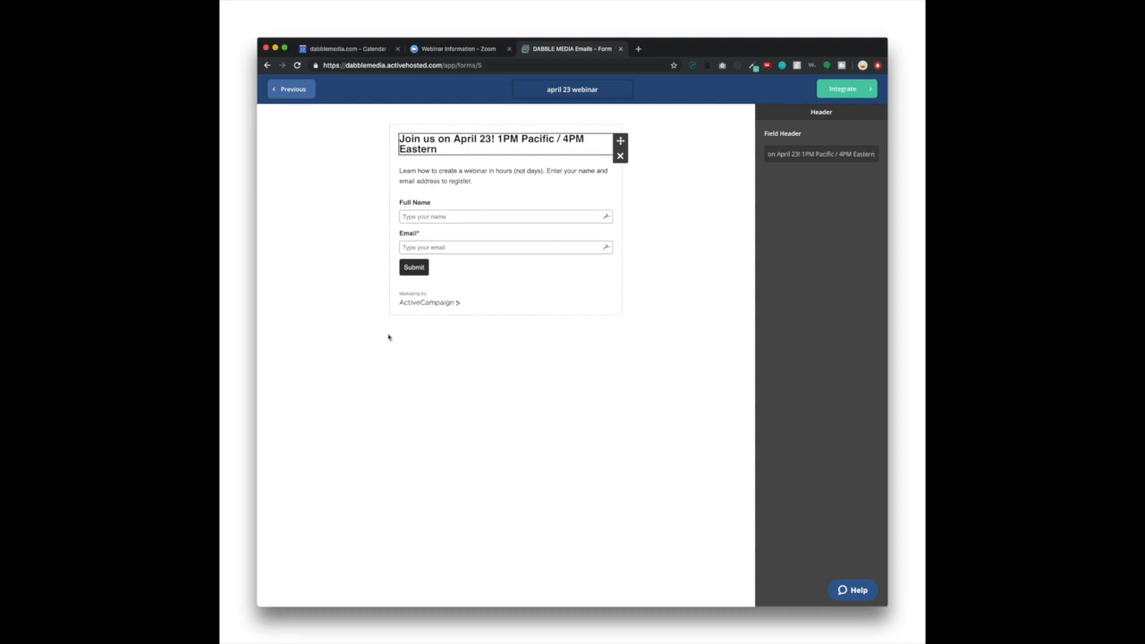
left_click(413, 267)
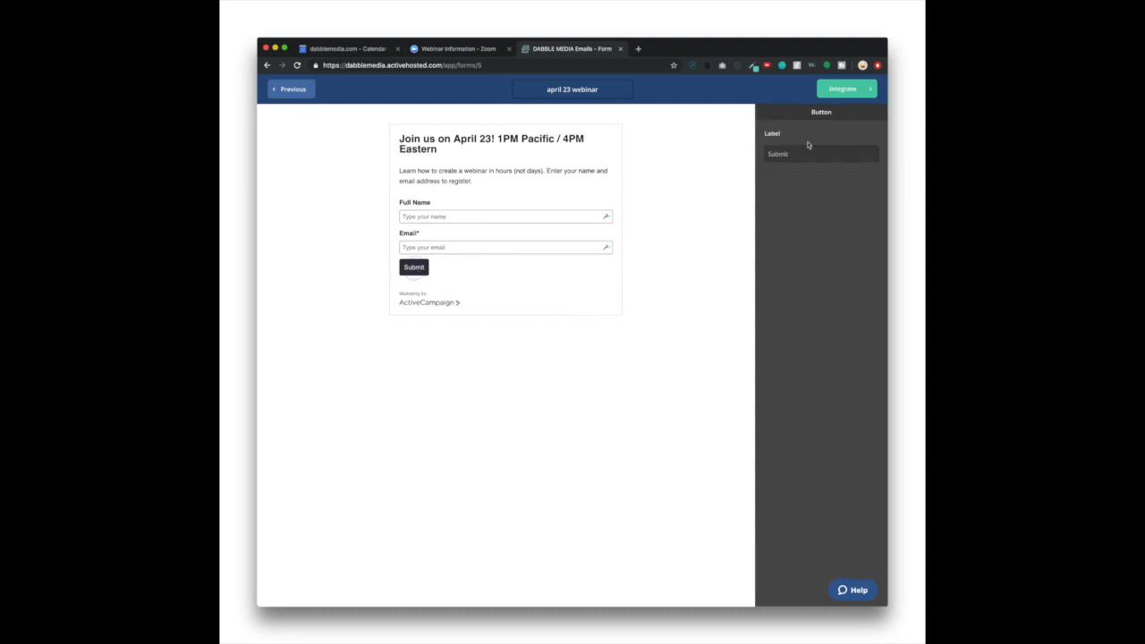
type("REGISTER >>")
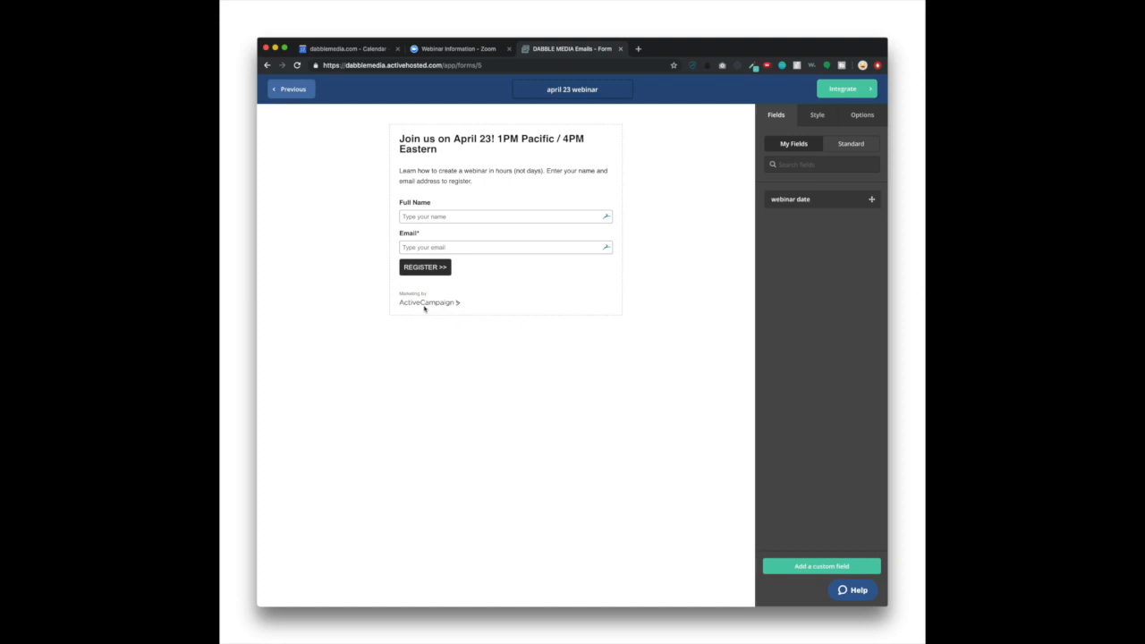
left_click(816, 114)
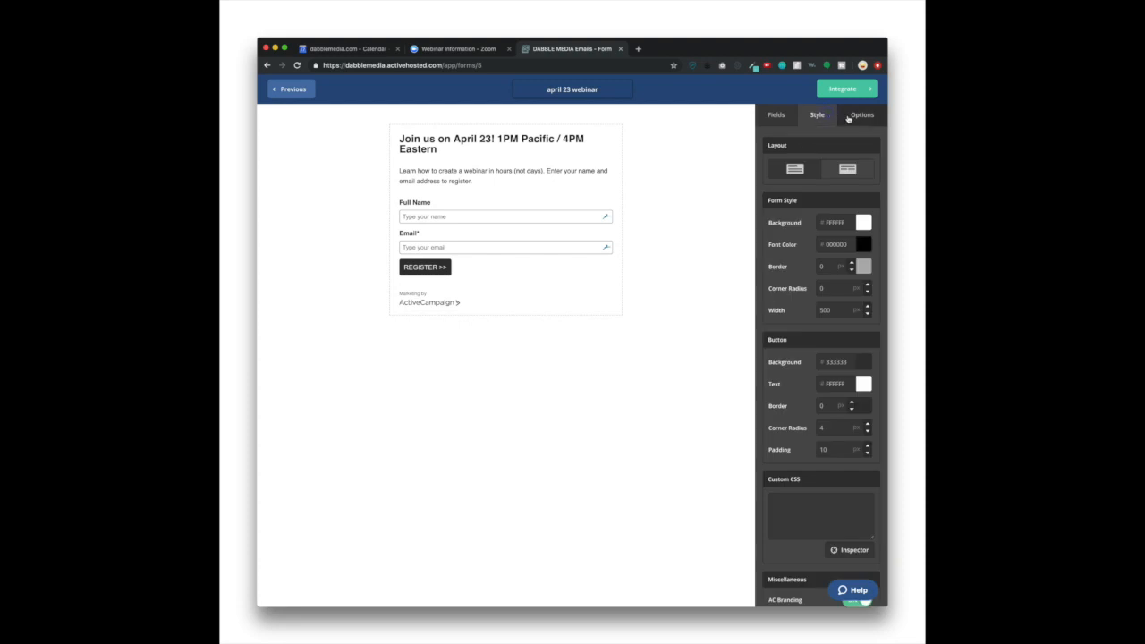
left_click(861, 114)
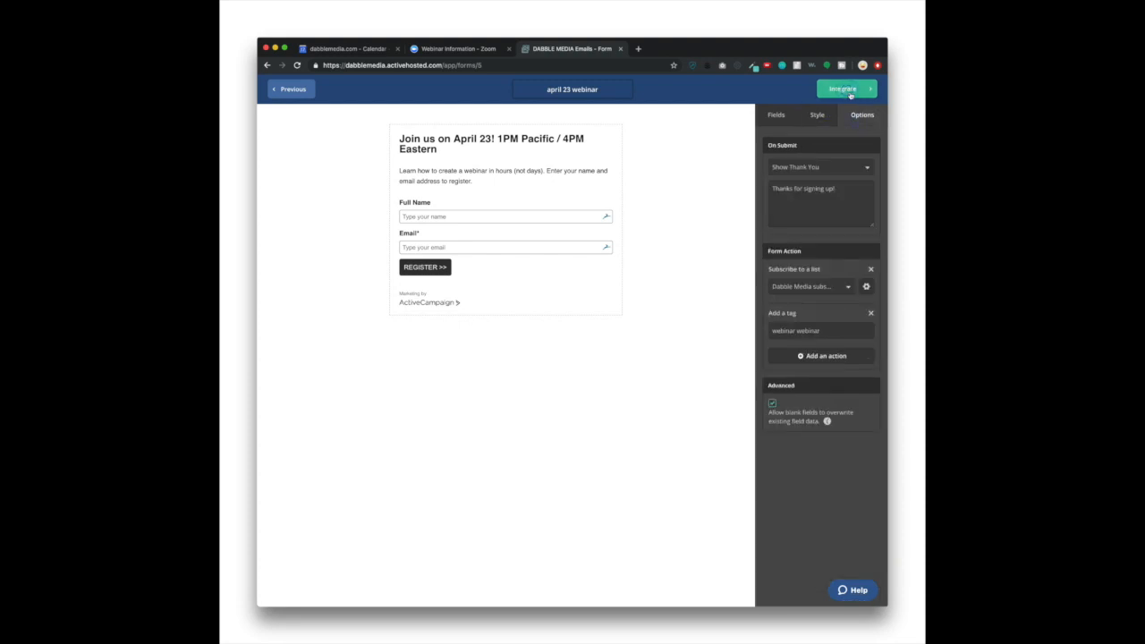
Step: View the form's embed code, then return to the Zoom webinar details tab
left_click(843, 88)
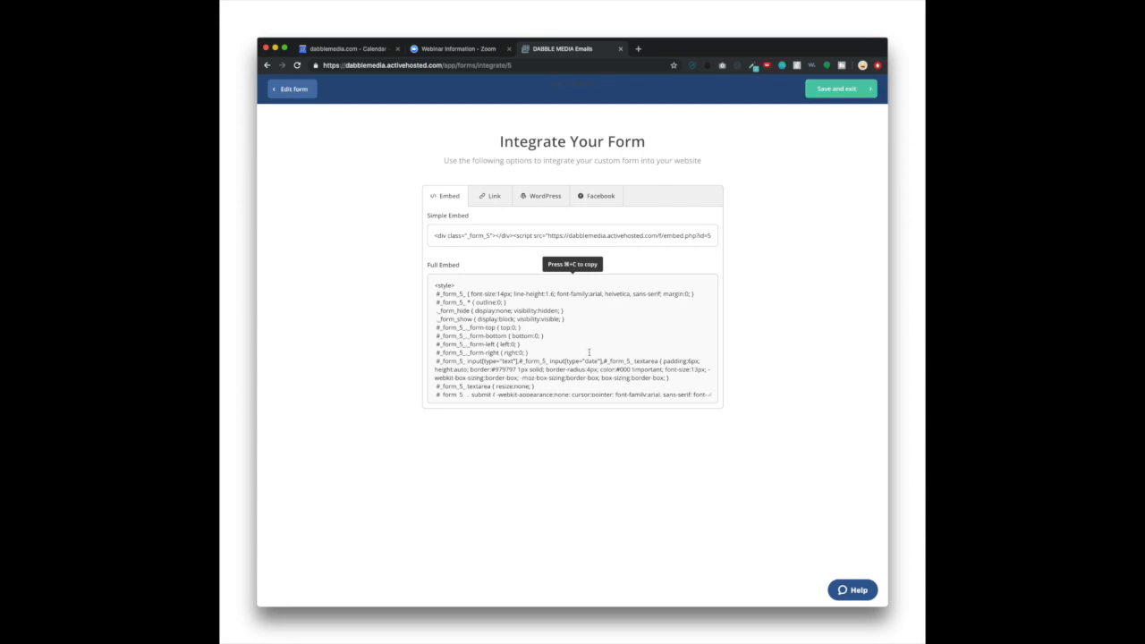
mouse_move(636, 340)
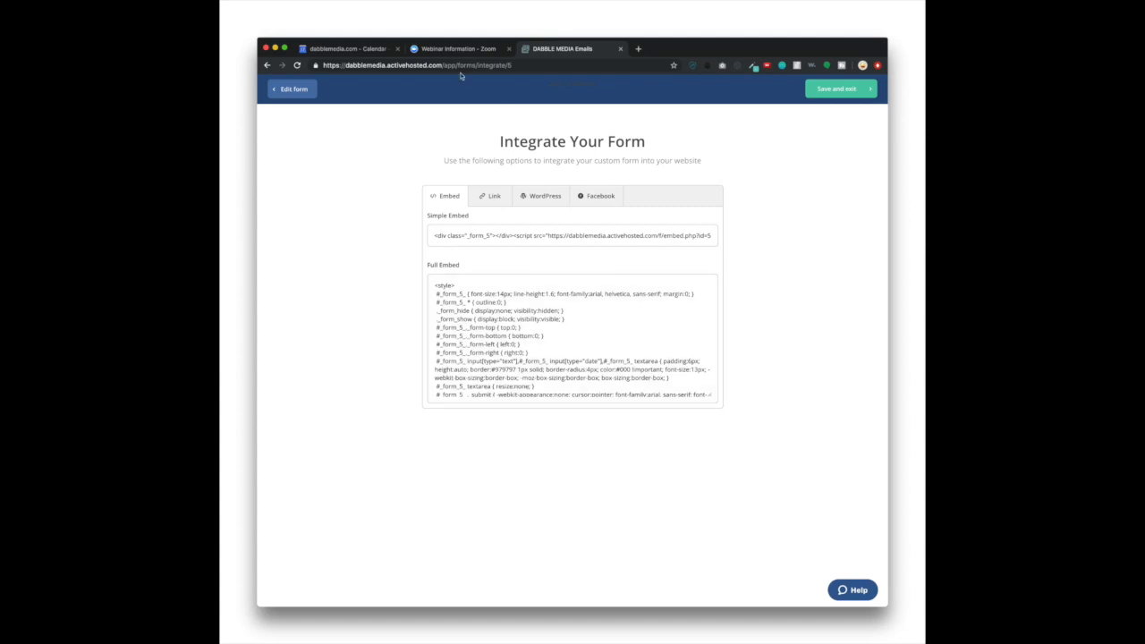
left_click(456, 49)
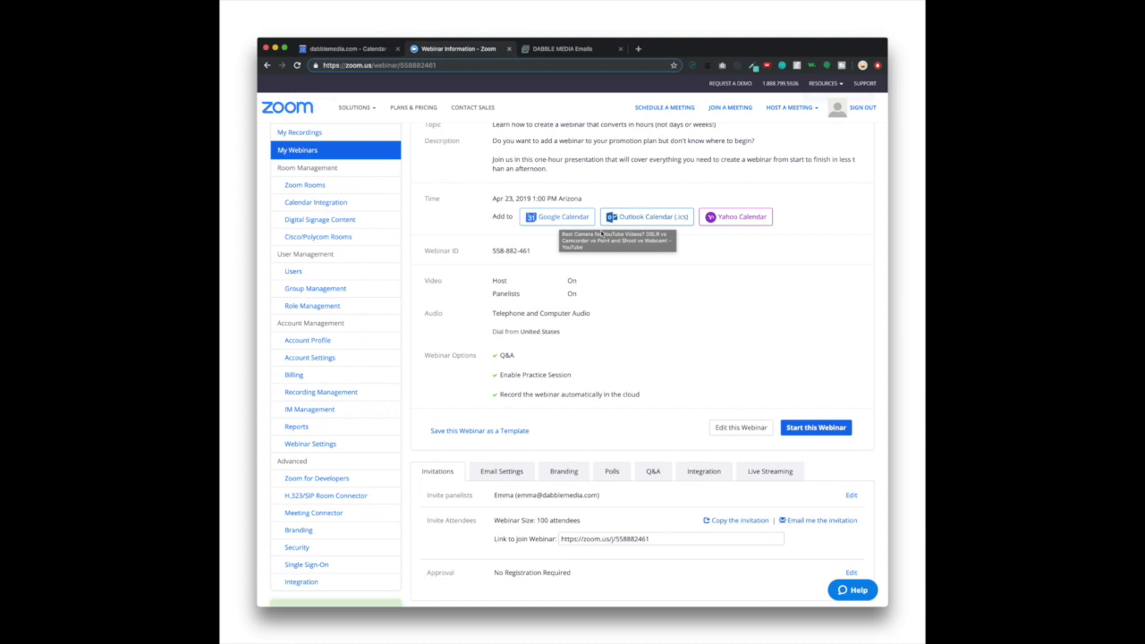
mouse_move(601, 233)
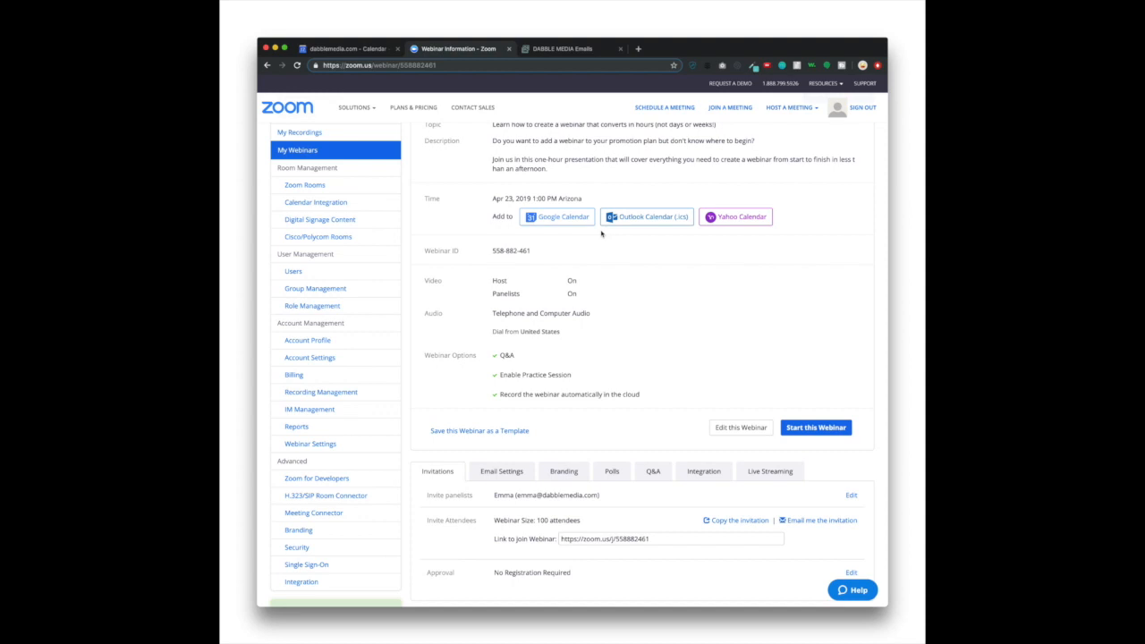
mouse_move(647, 217)
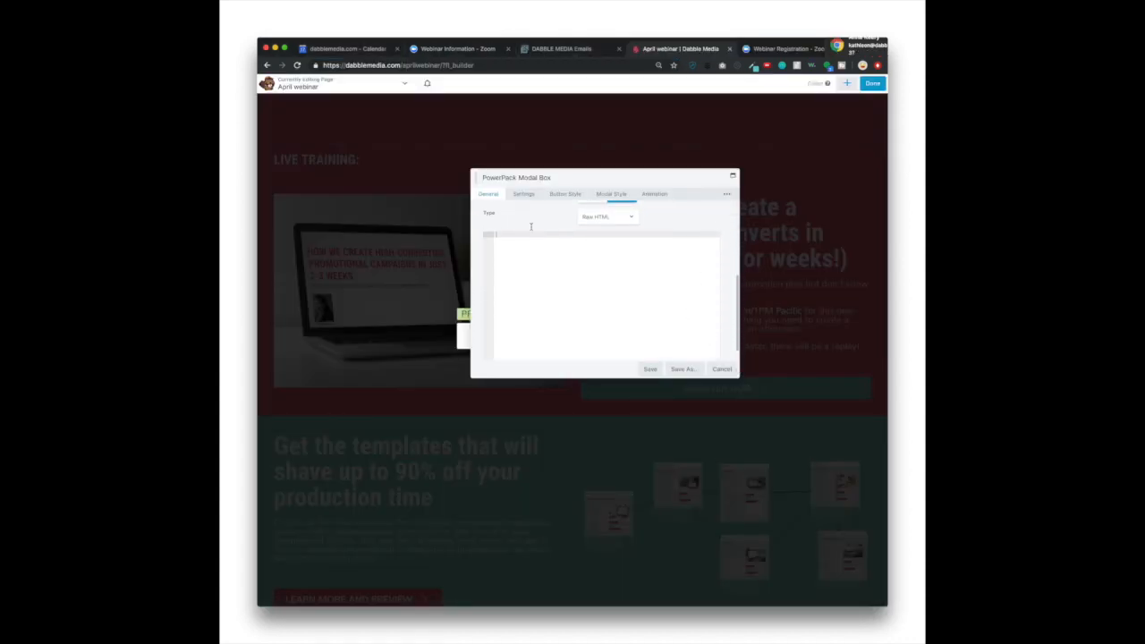
Step: Save the embed code in the webinar page modal, then open the You're in! page
left_click(559, 48)
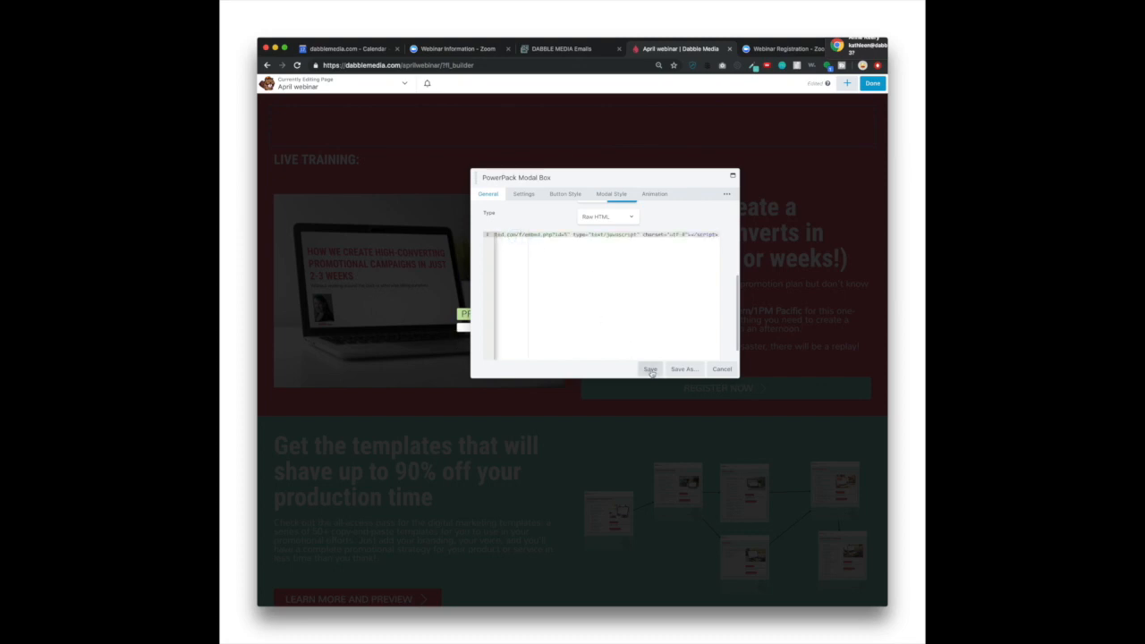
left_click(650, 368)
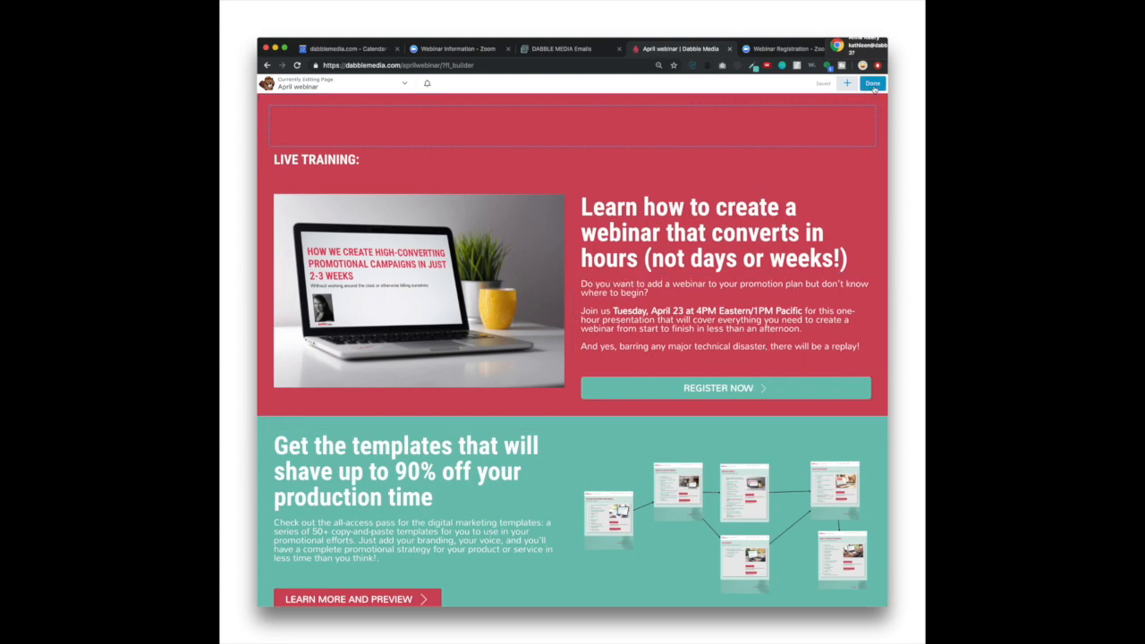
left_click(872, 83)
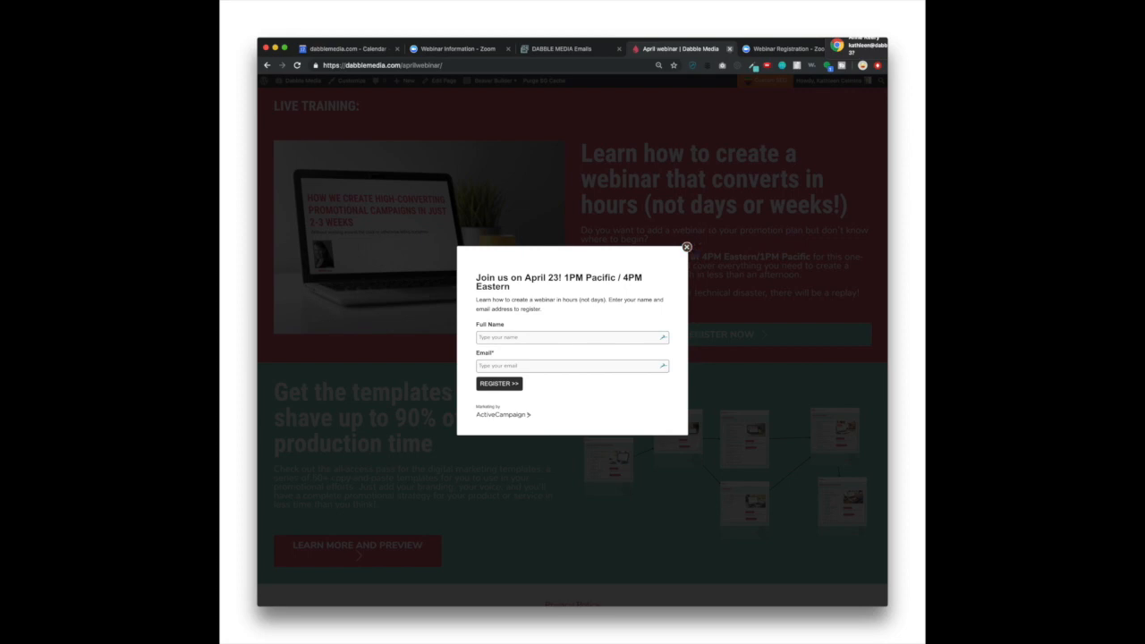
left_click(498, 382)
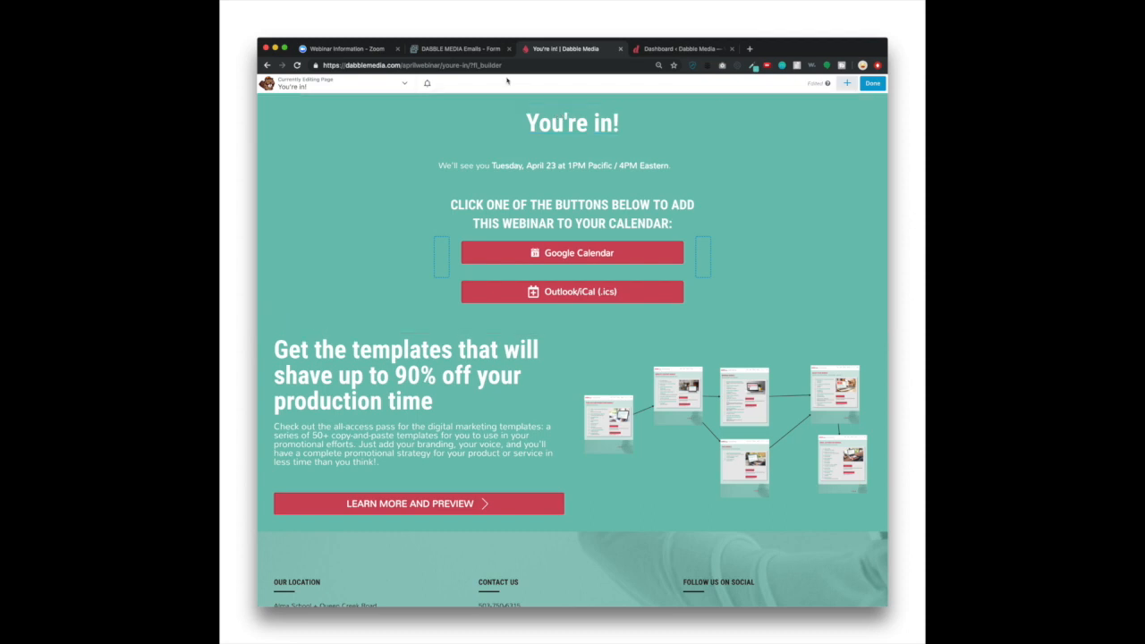
Step: Make the form open the …/april-webinar/youre-in URL on submit and save it
left_click(571, 165)
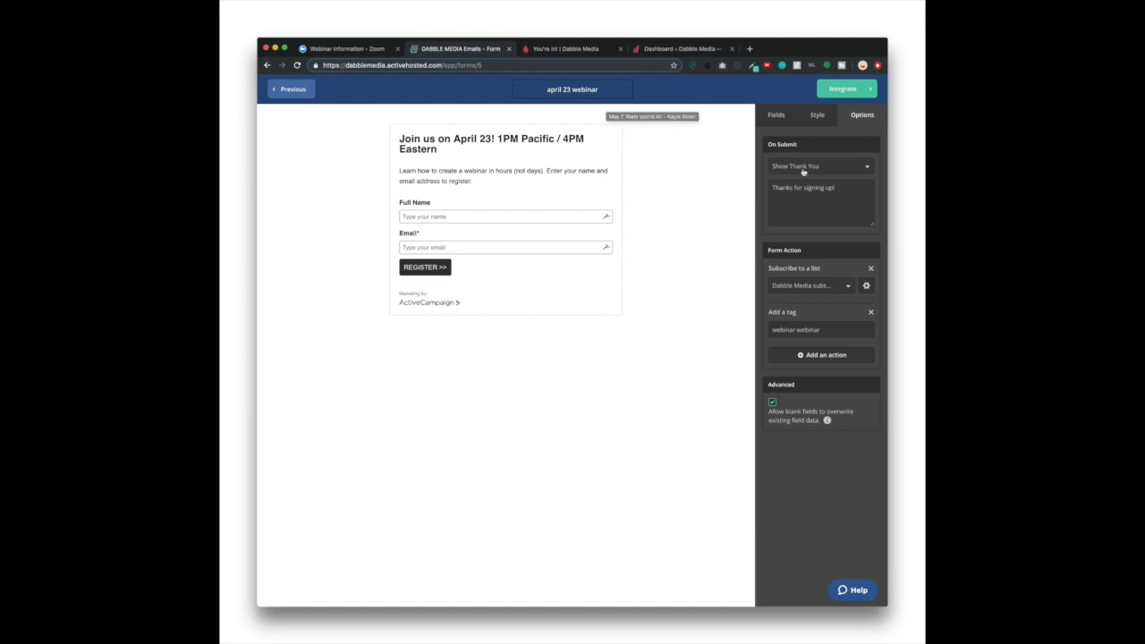
mouse_move(836, 168)
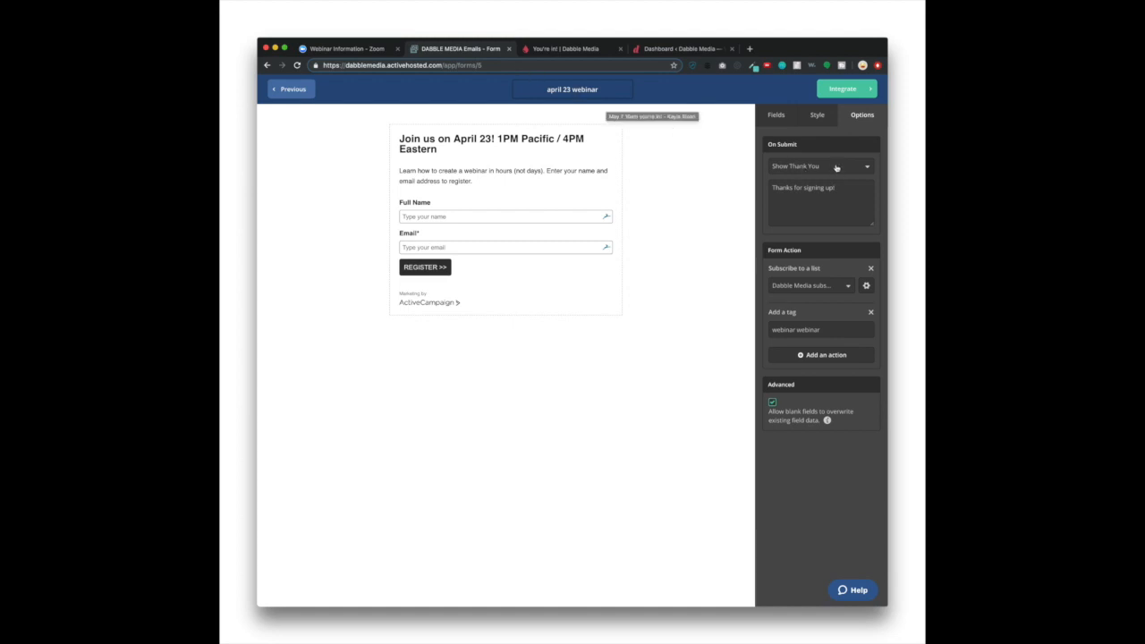
left_click(818, 166)
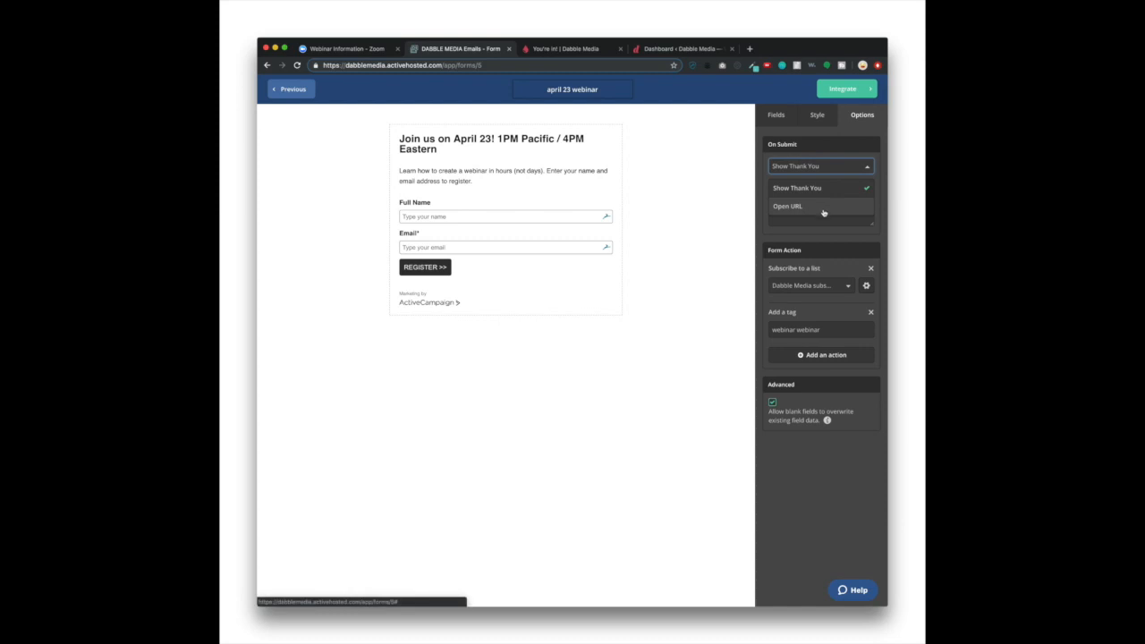
left_click(786, 206)
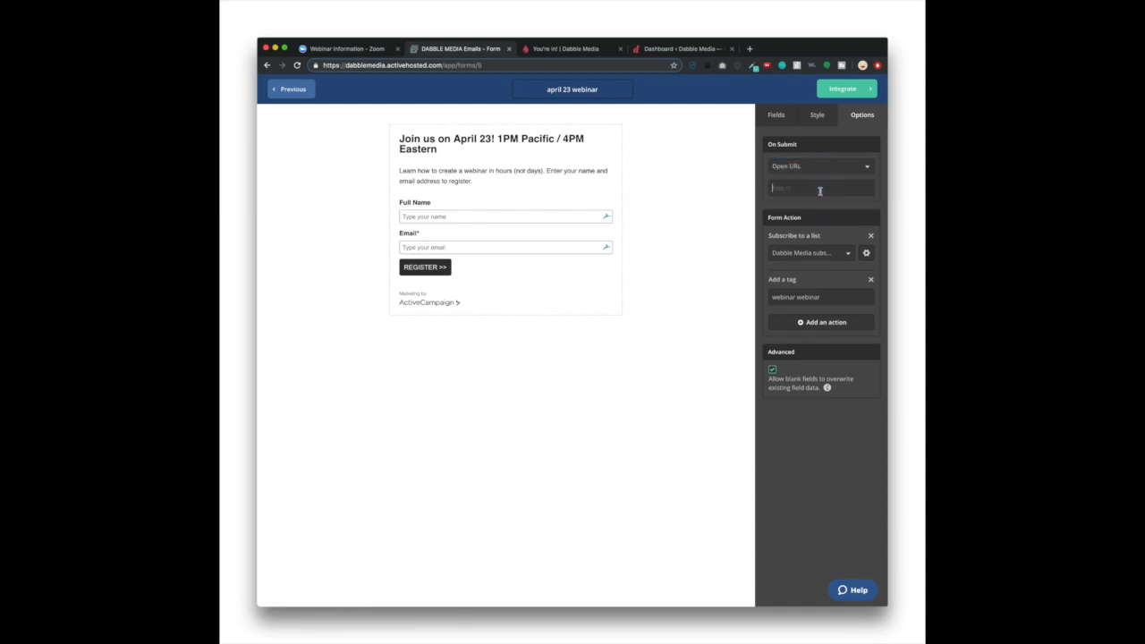
type("media.com/april-webinar/youre-in/")
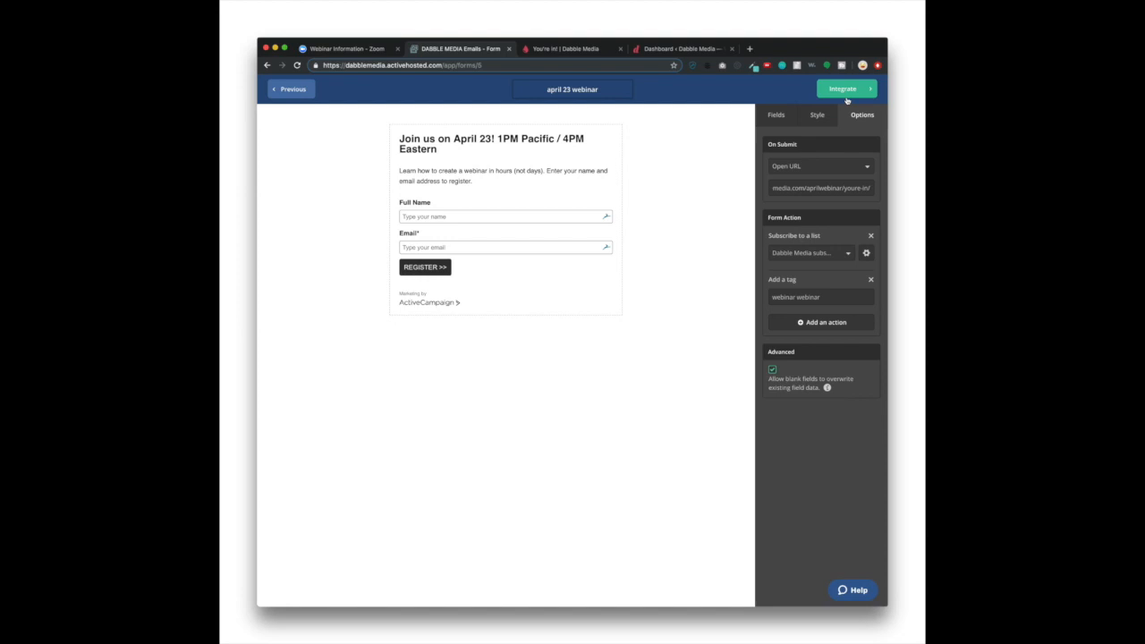
left_click(841, 89)
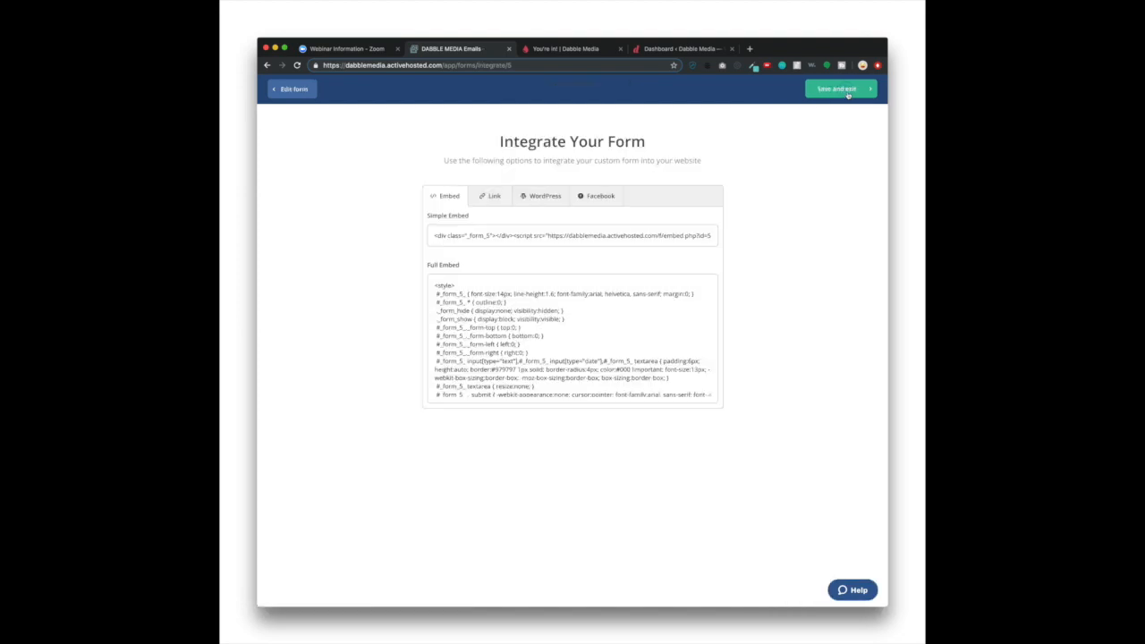
mouse_move(296, 149)
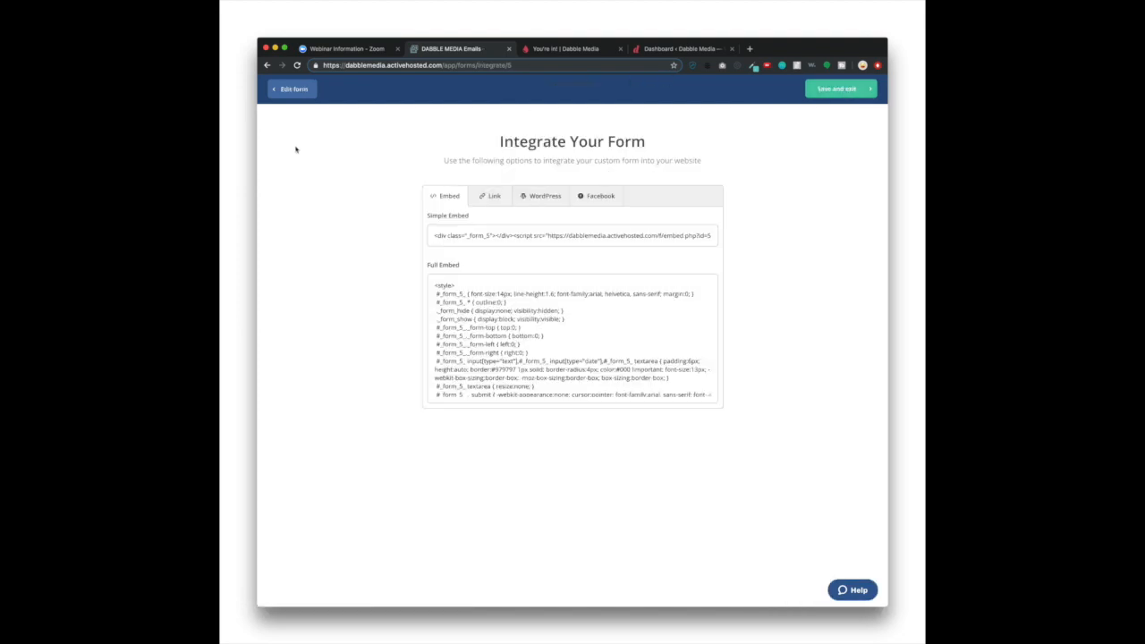
mouse_move(377, 155)
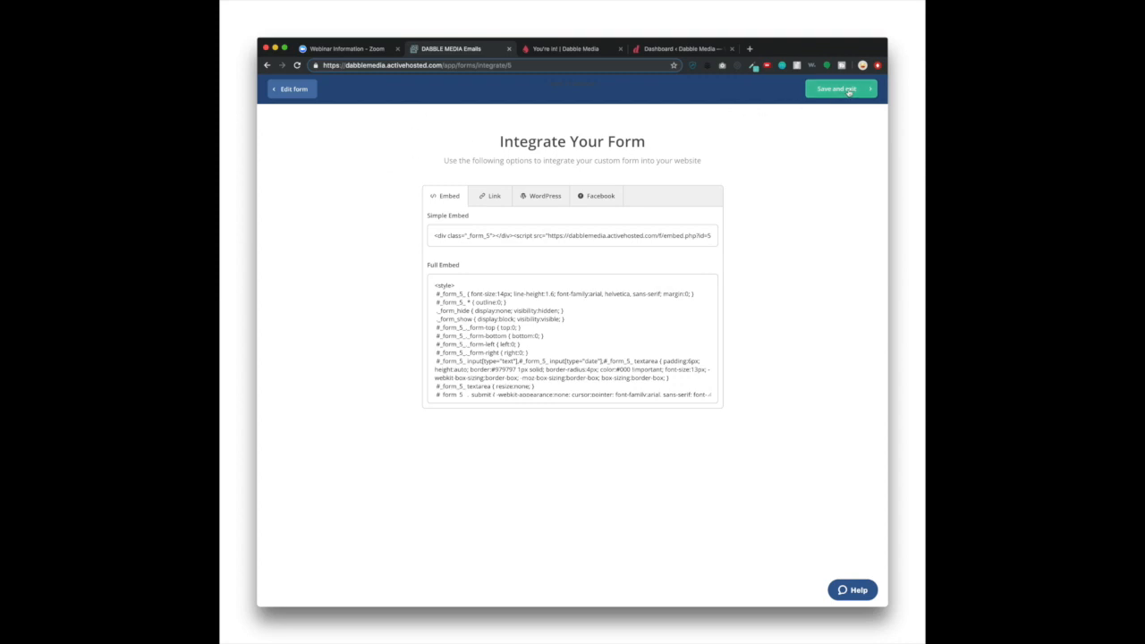
left_click(835, 88)
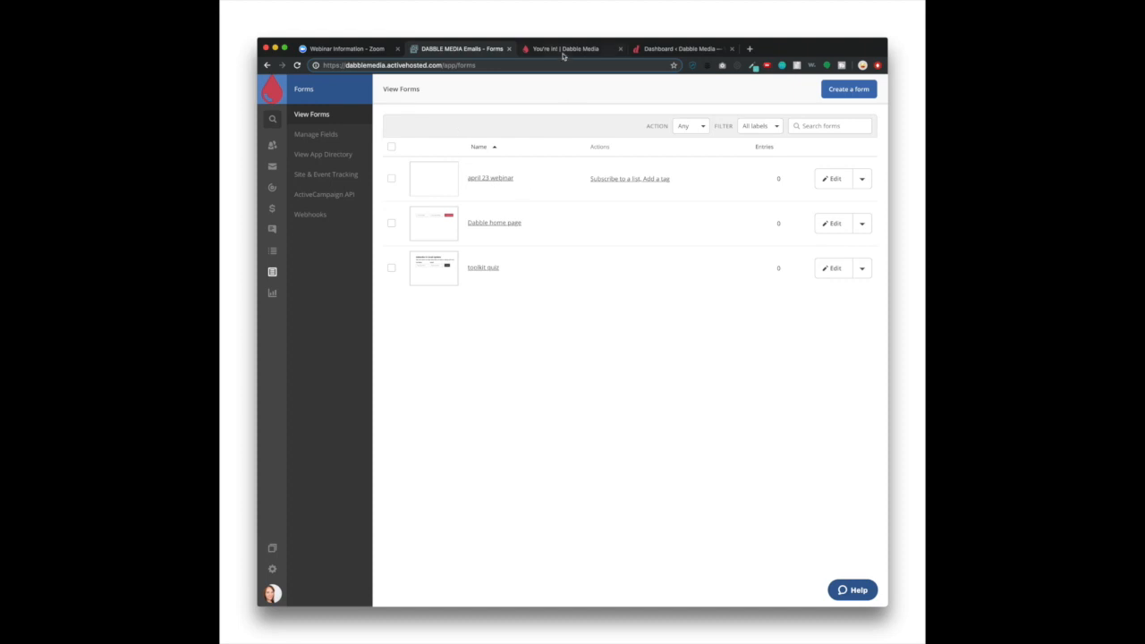
Step: Link the Google Calendar button to Zoom's Google Calendar address
left_click(564, 48)
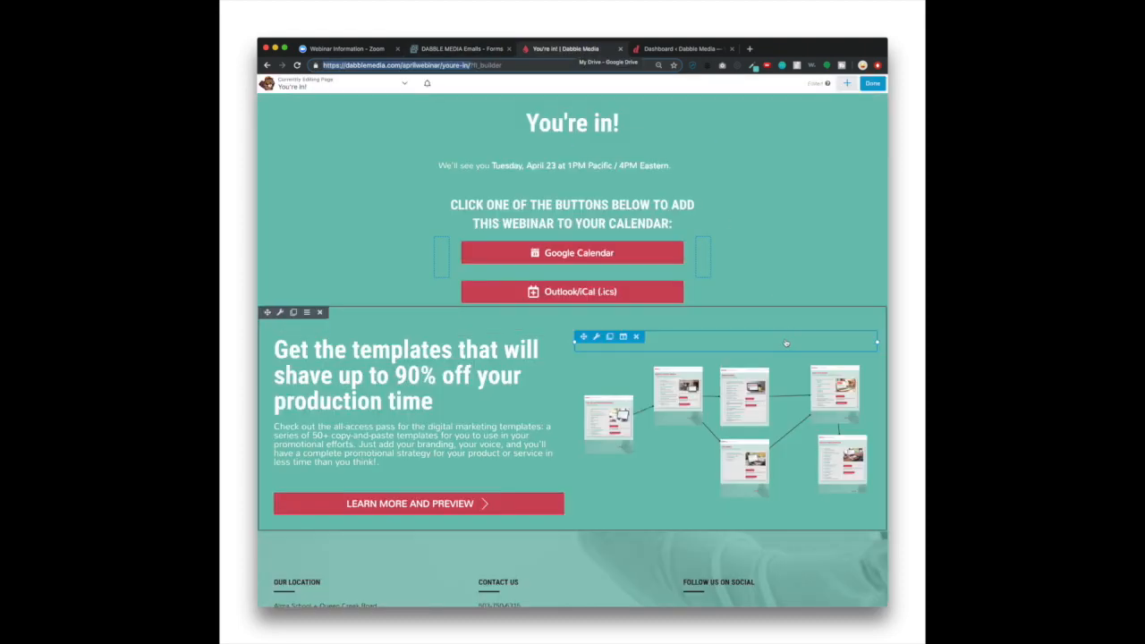
left_click(572, 252)
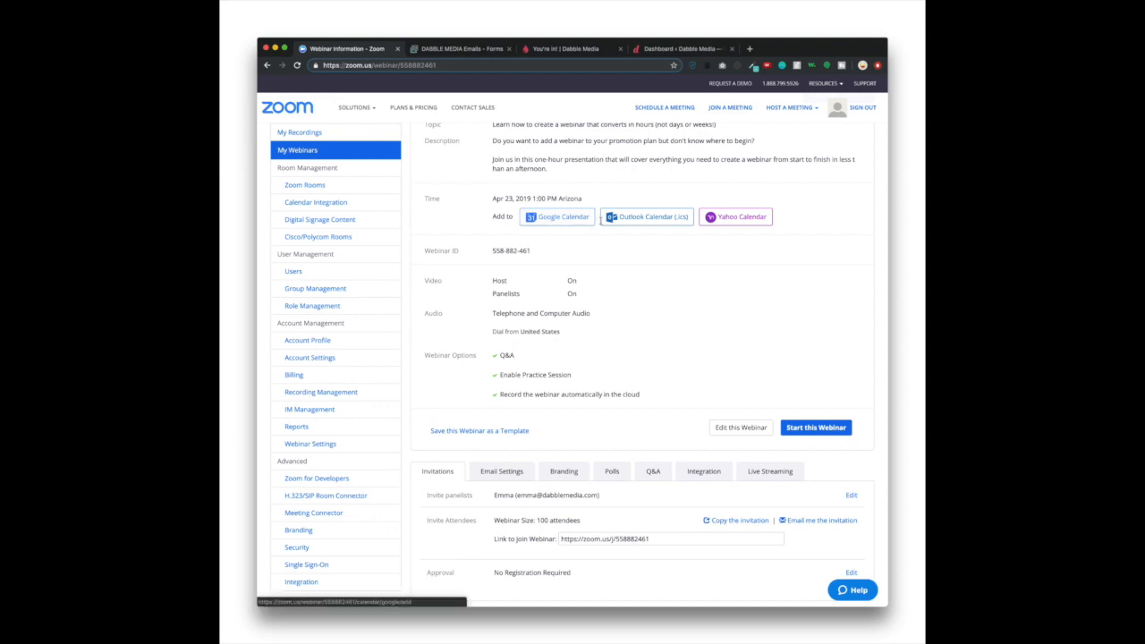
mouse_move(645, 216)
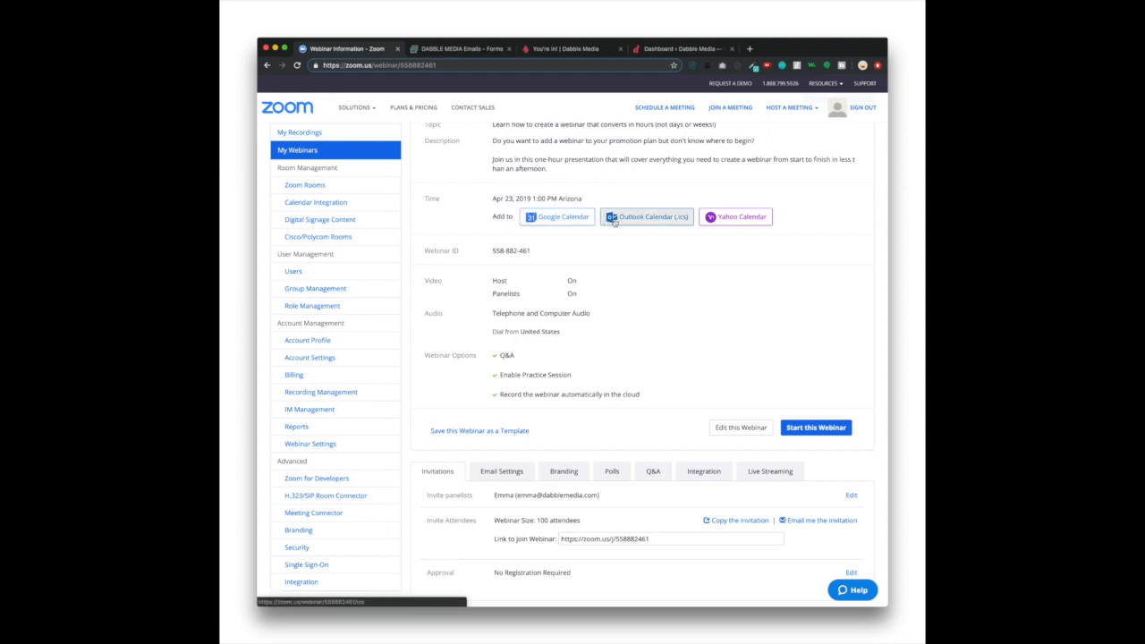
right_click(556, 217)
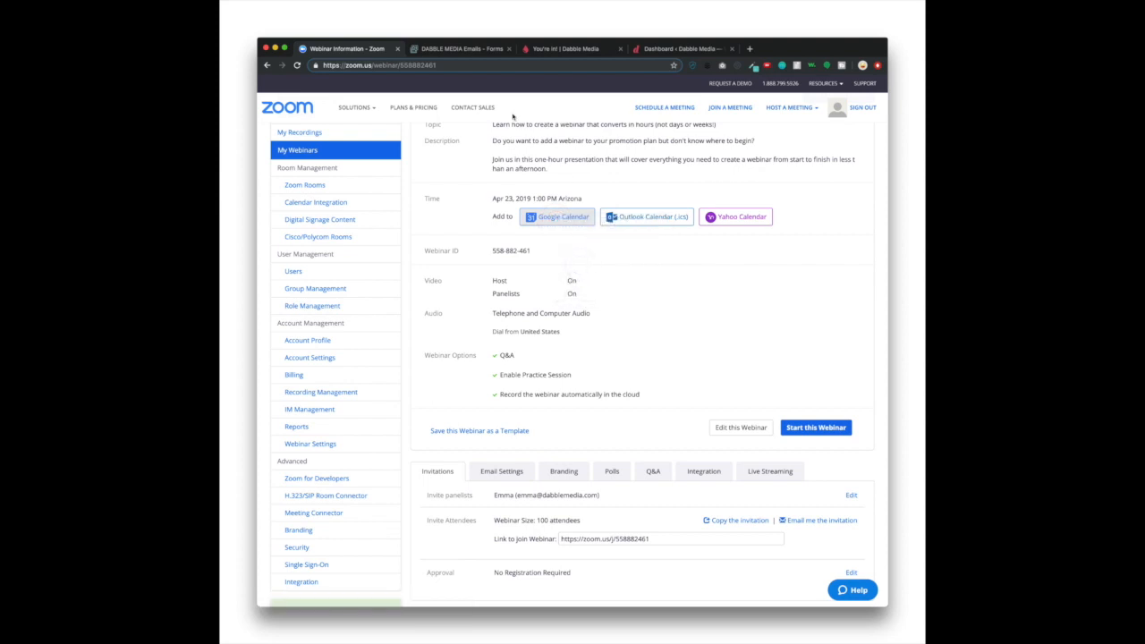
left_click(562, 49)
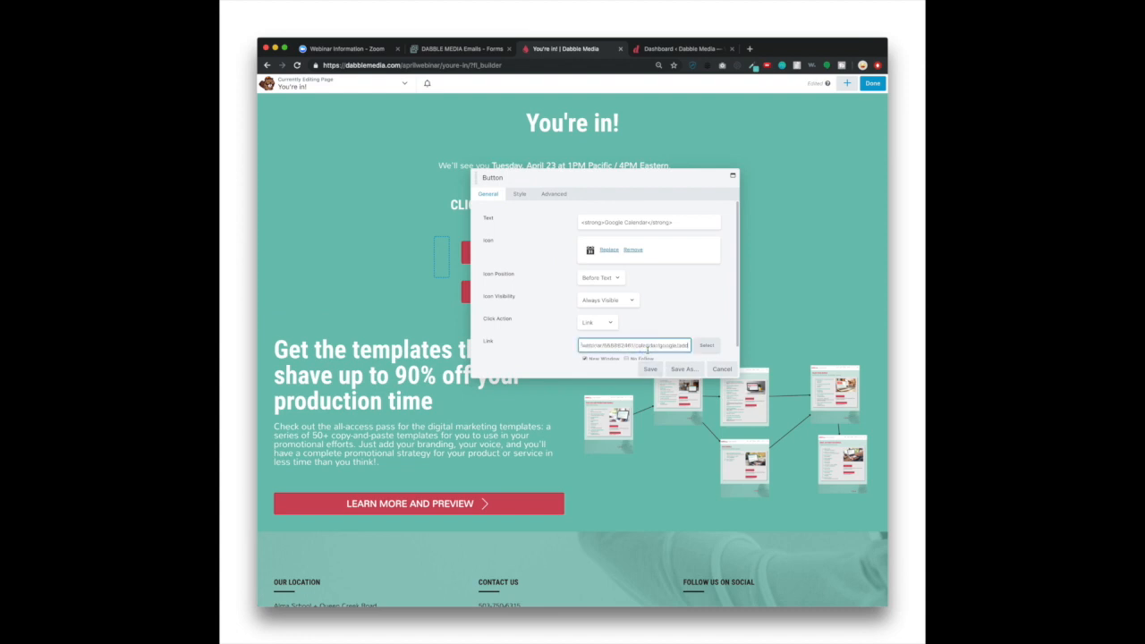
left_click(650, 369)
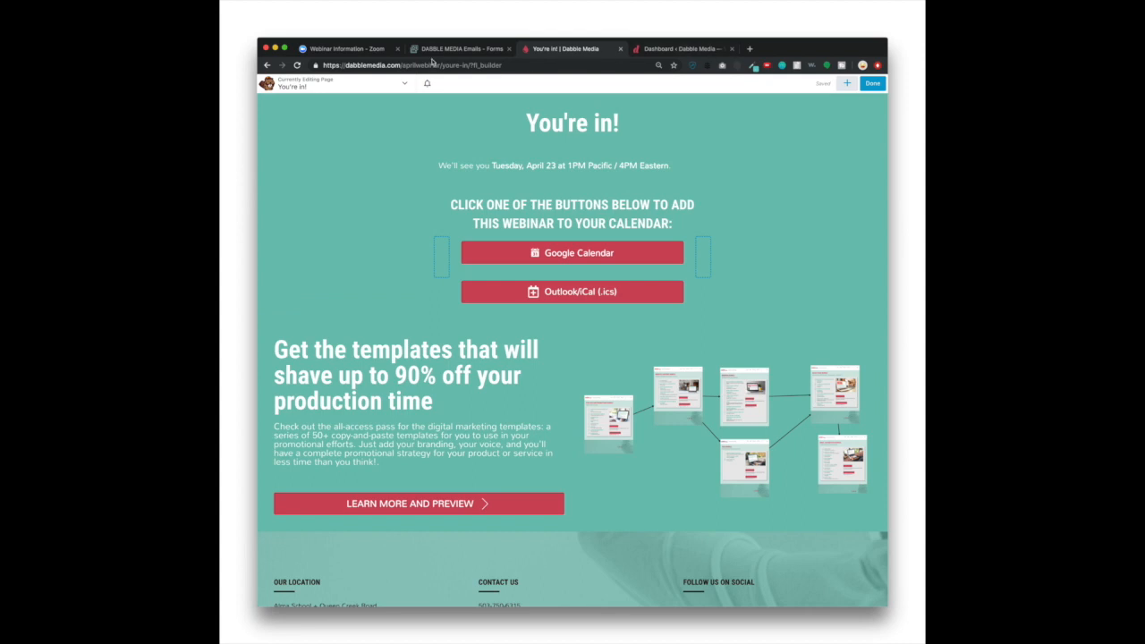
Step: Copy Zoom's Outlook calendar link and bring it to the thank-you page
left_click(347, 48)
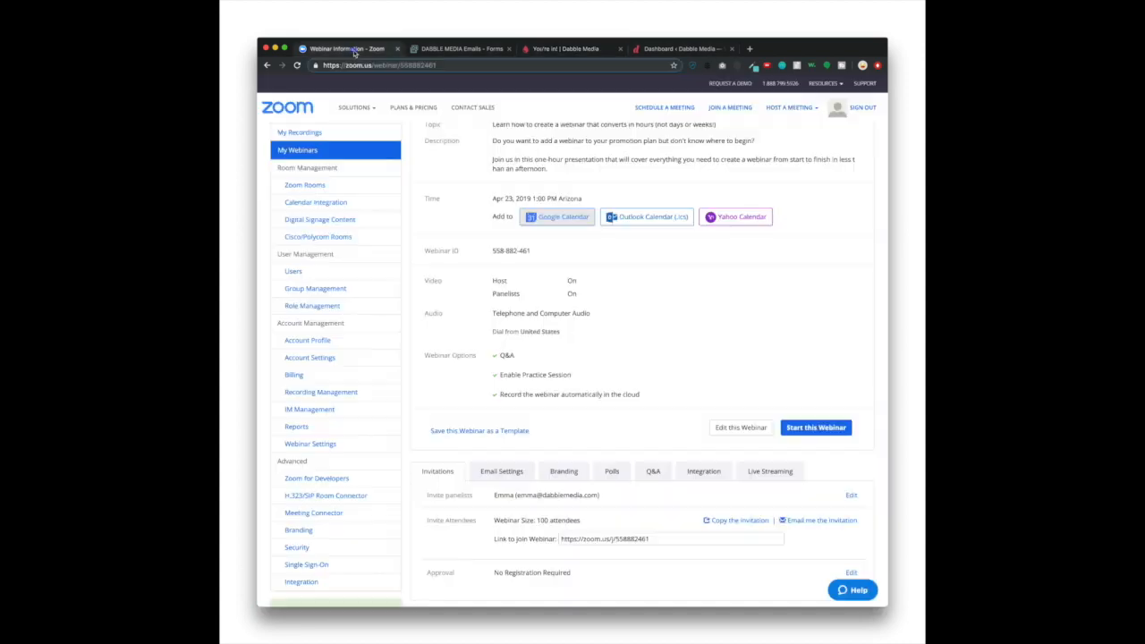
right_click(646, 217)
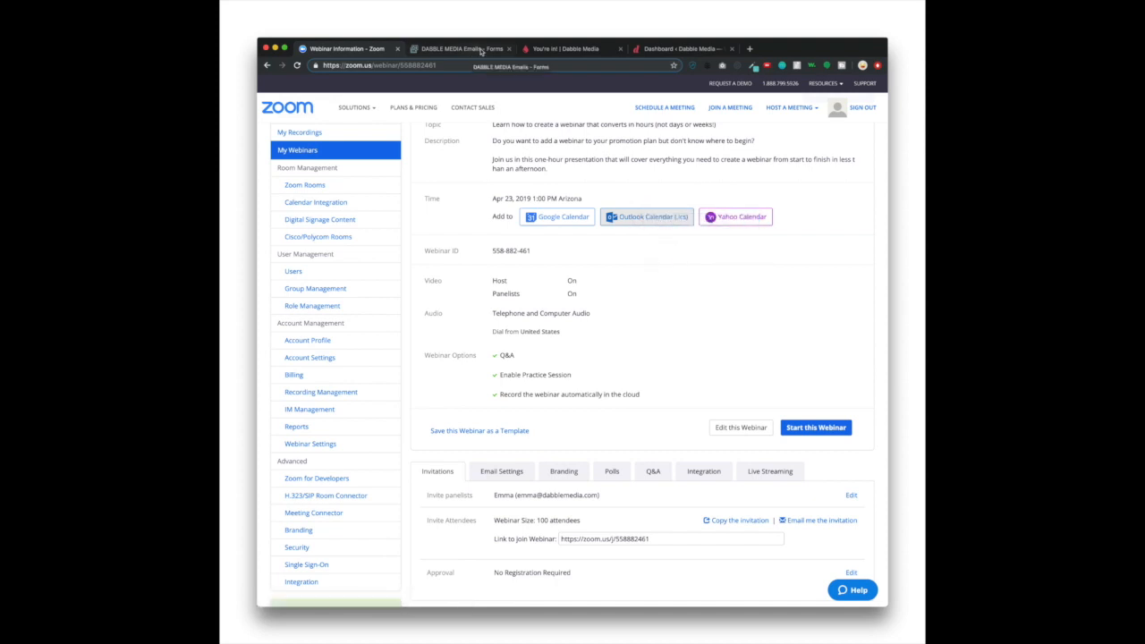
left_click(564, 48)
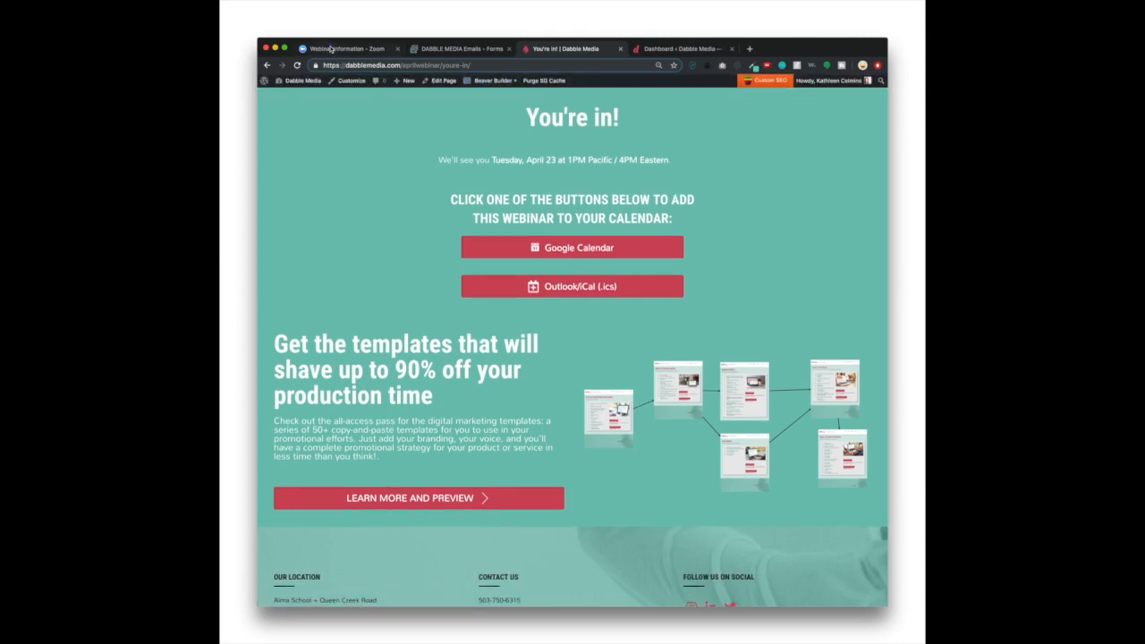
left_click(345, 49)
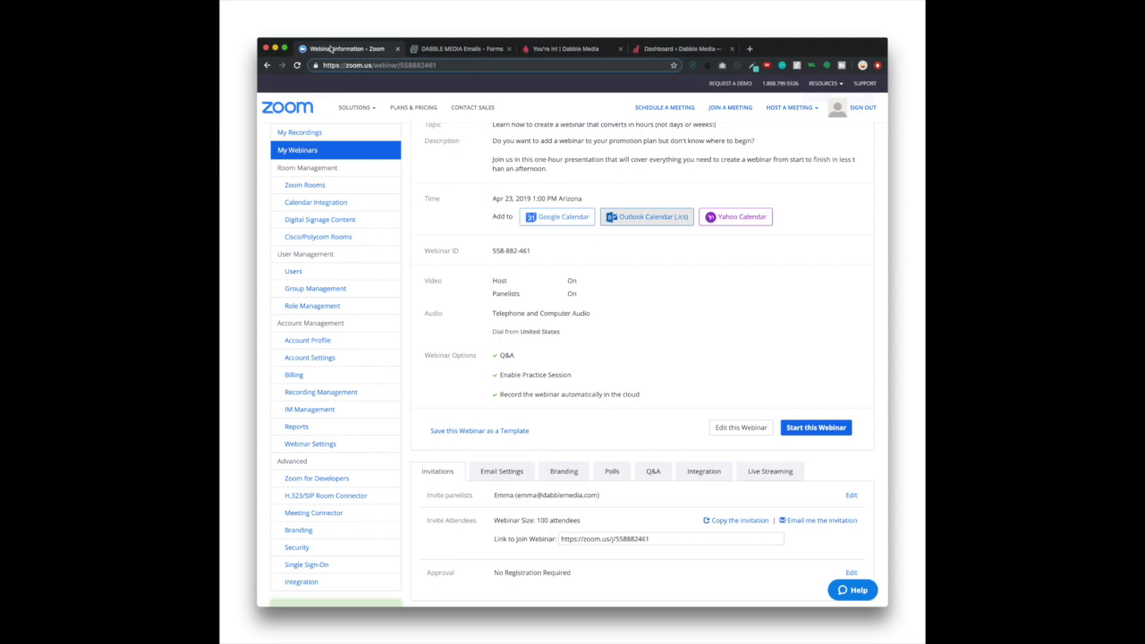
mouse_move(662, 555)
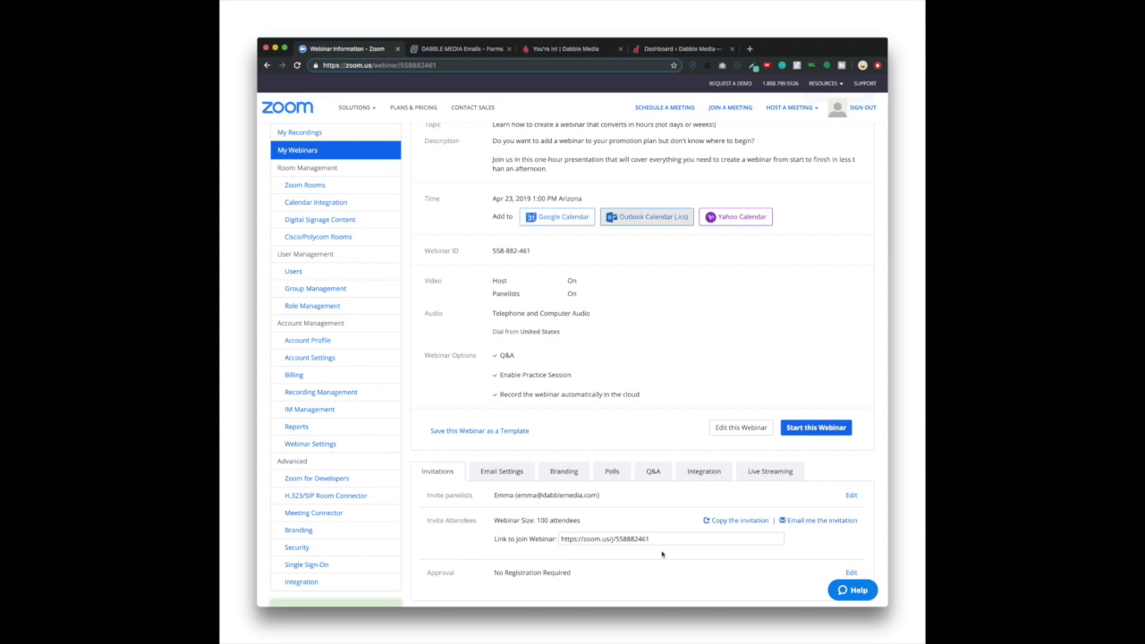
left_click(669, 538)
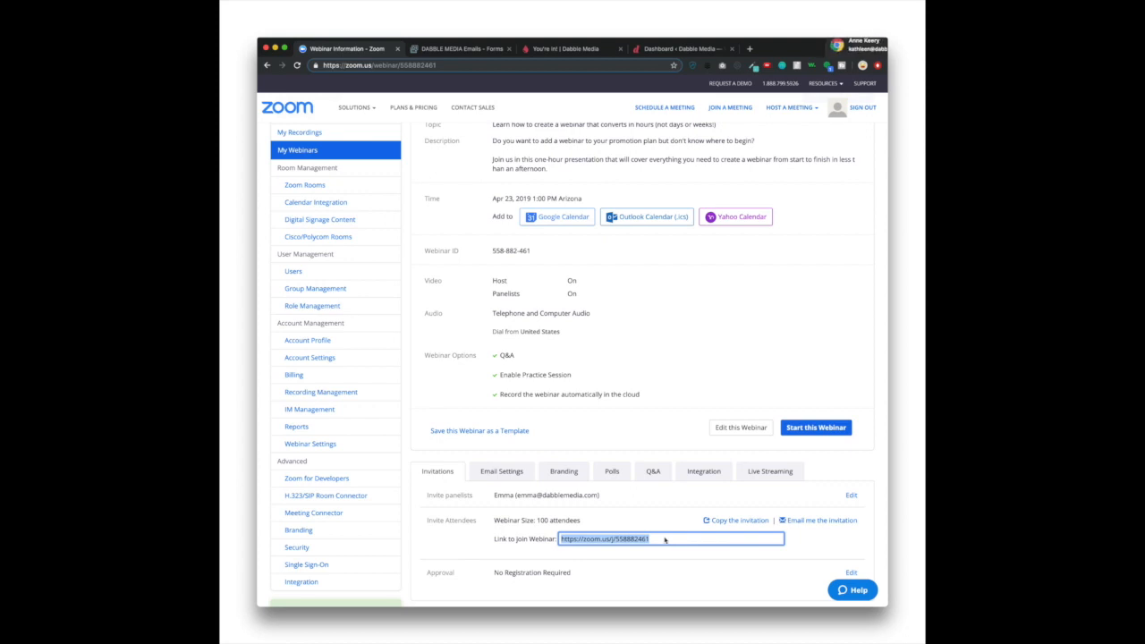
mouse_move(664, 540)
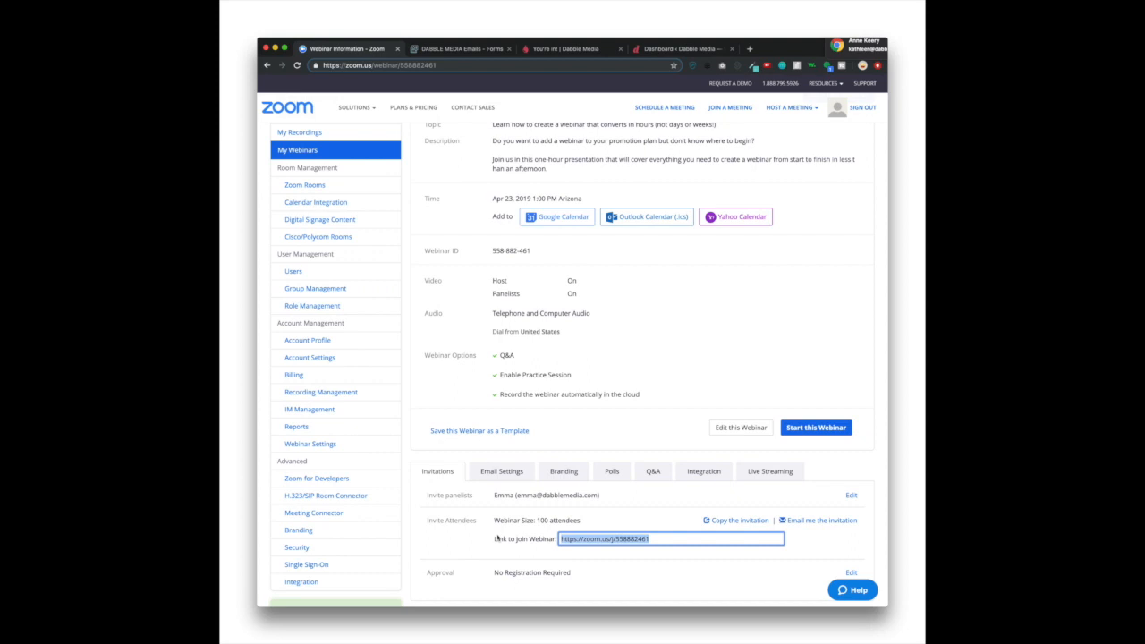
mouse_move(730, 436)
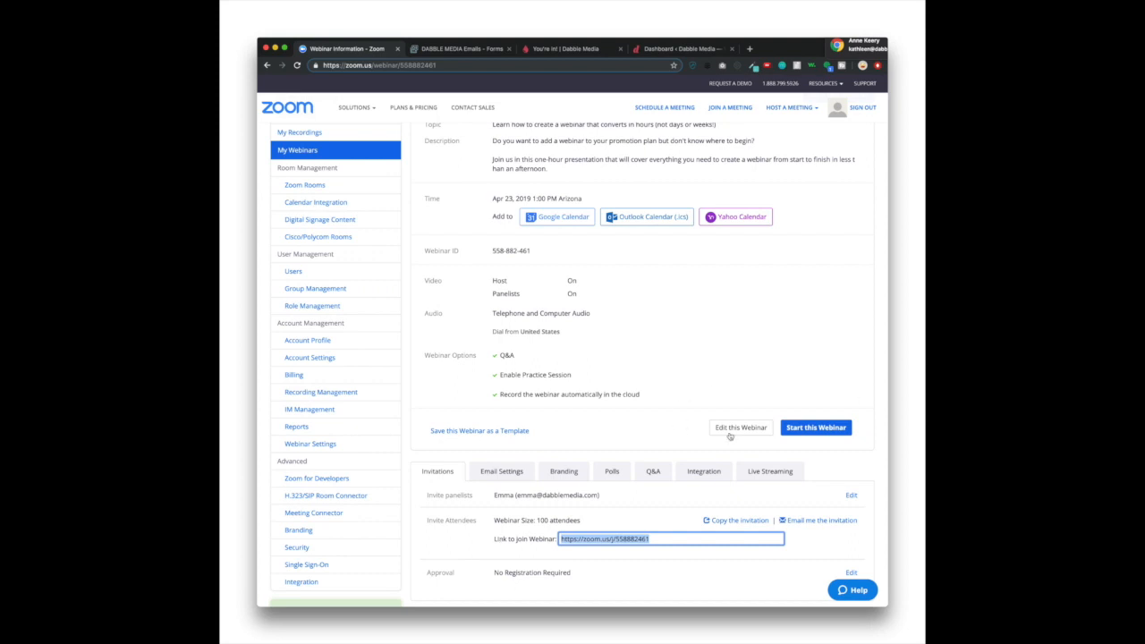